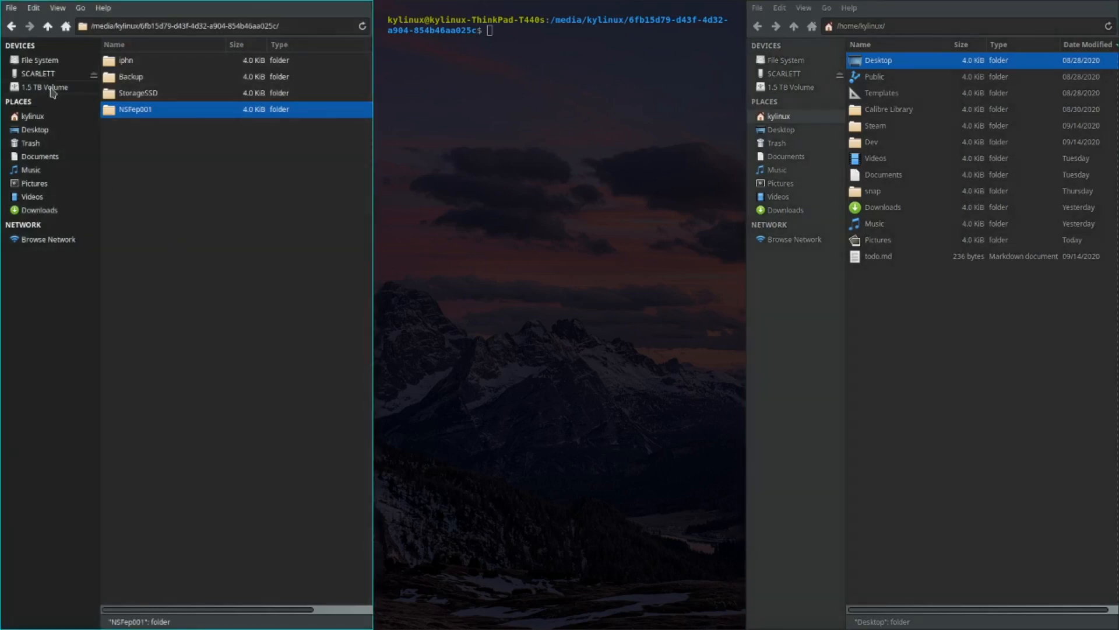
mouse_move(277, 246)
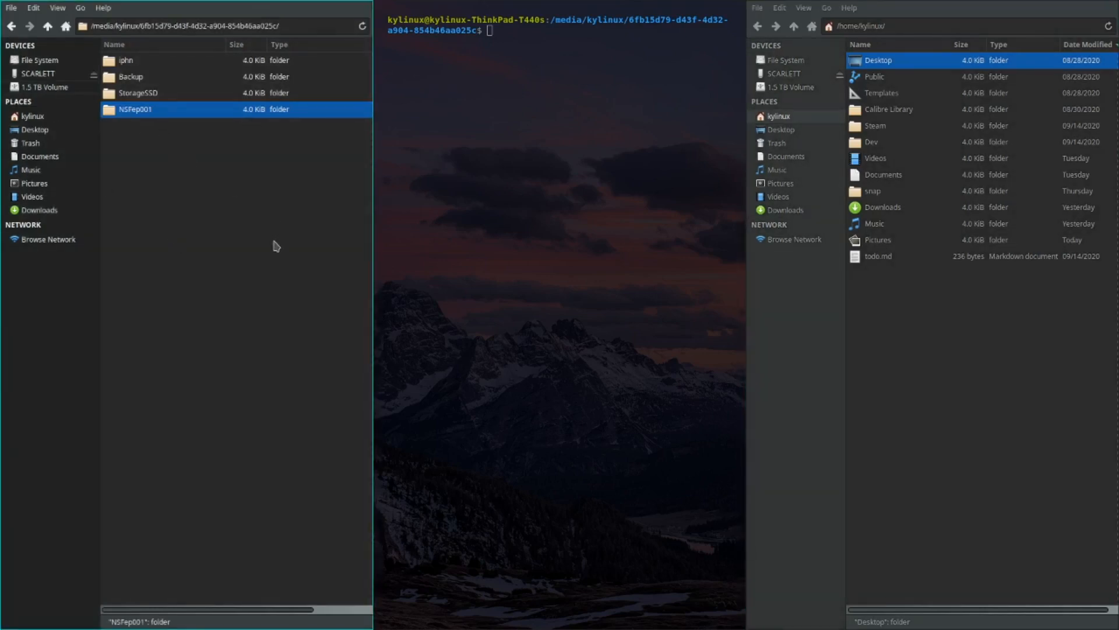
mouse_move(140, 236)
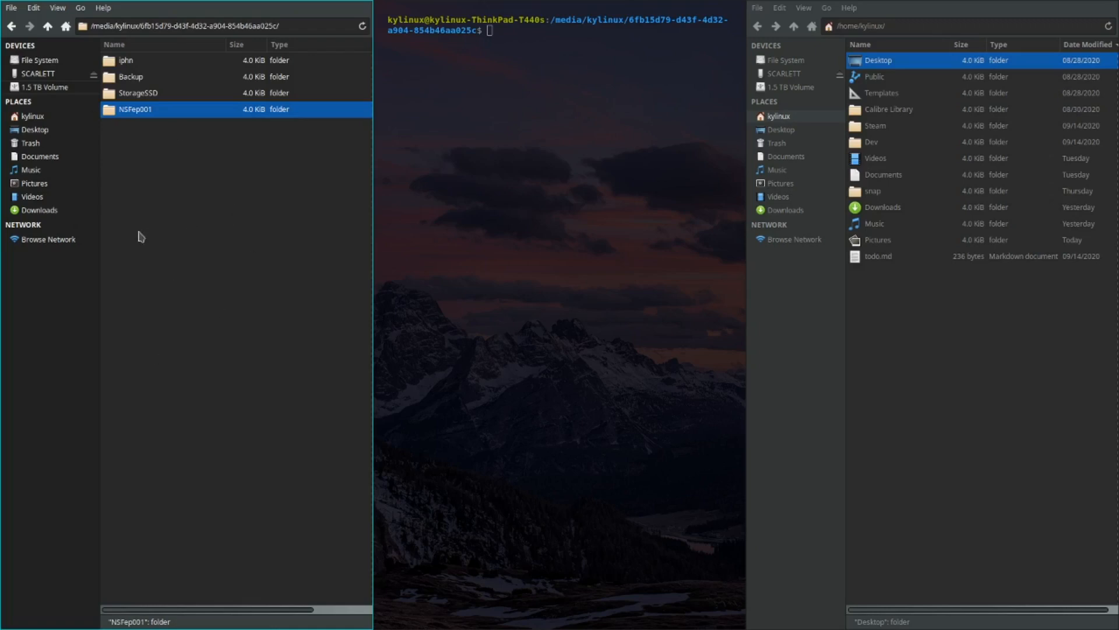
mouse_move(204, 236)
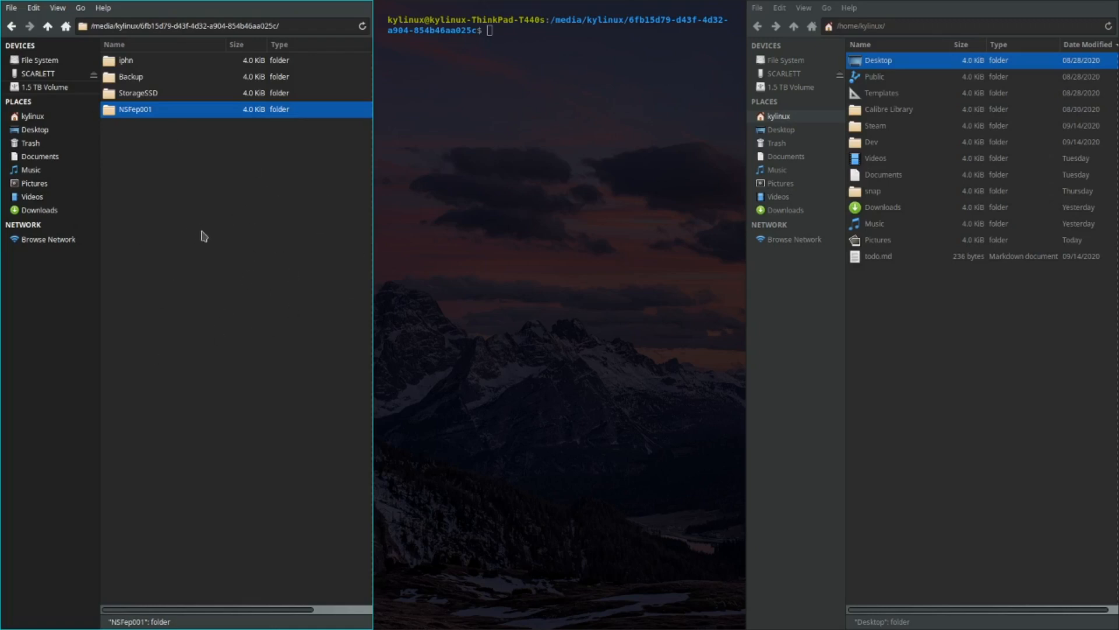
mouse_move(213, 276)
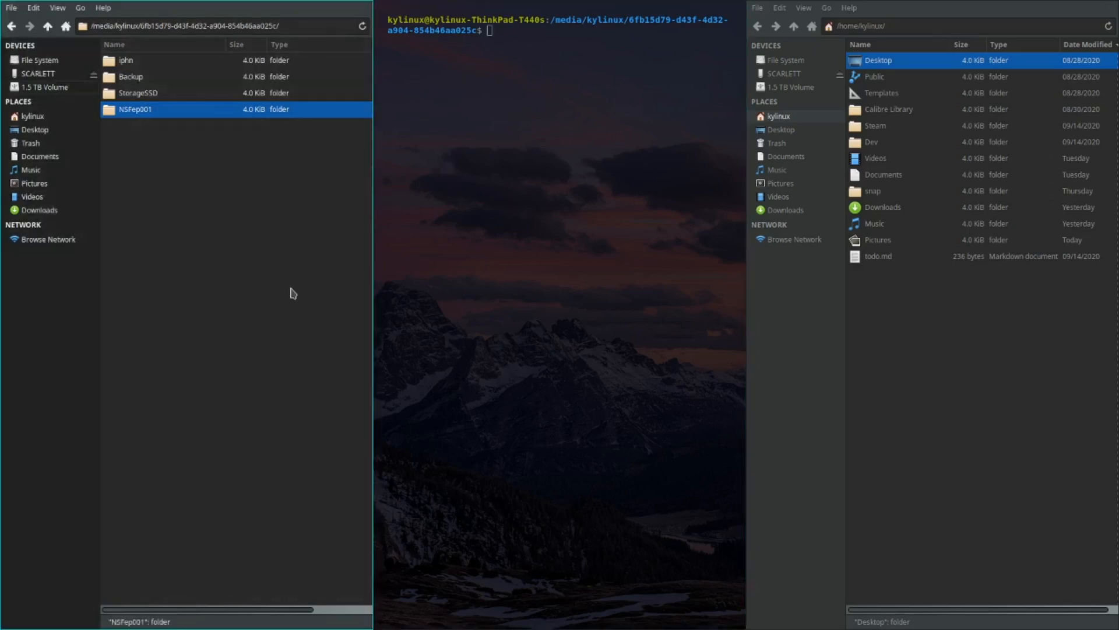
mouse_move(304, 263)
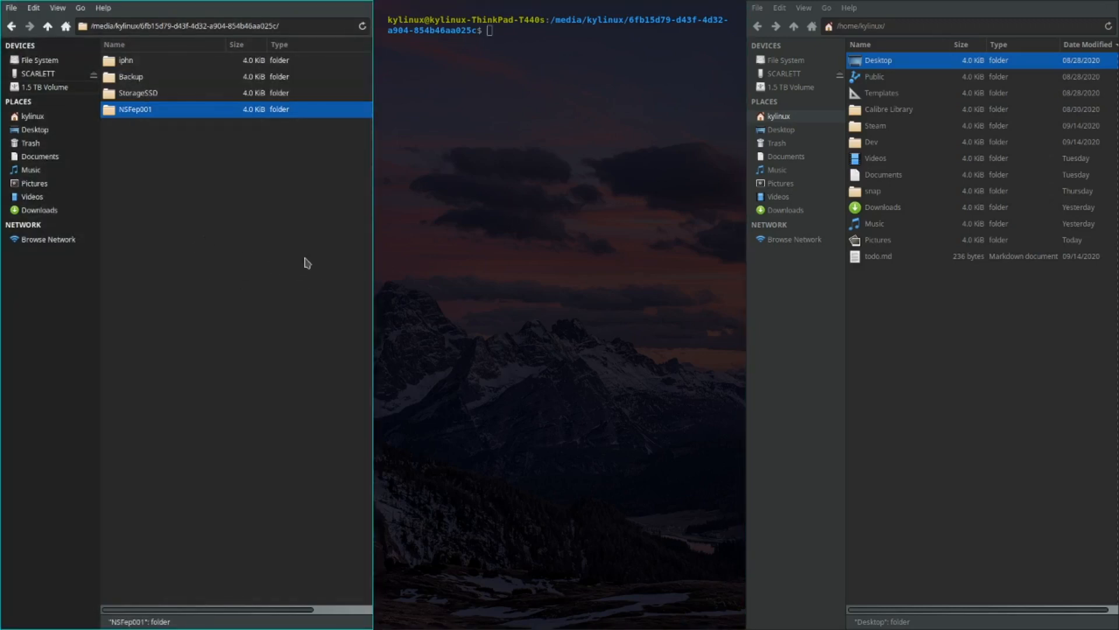
mouse_move(209, 270)
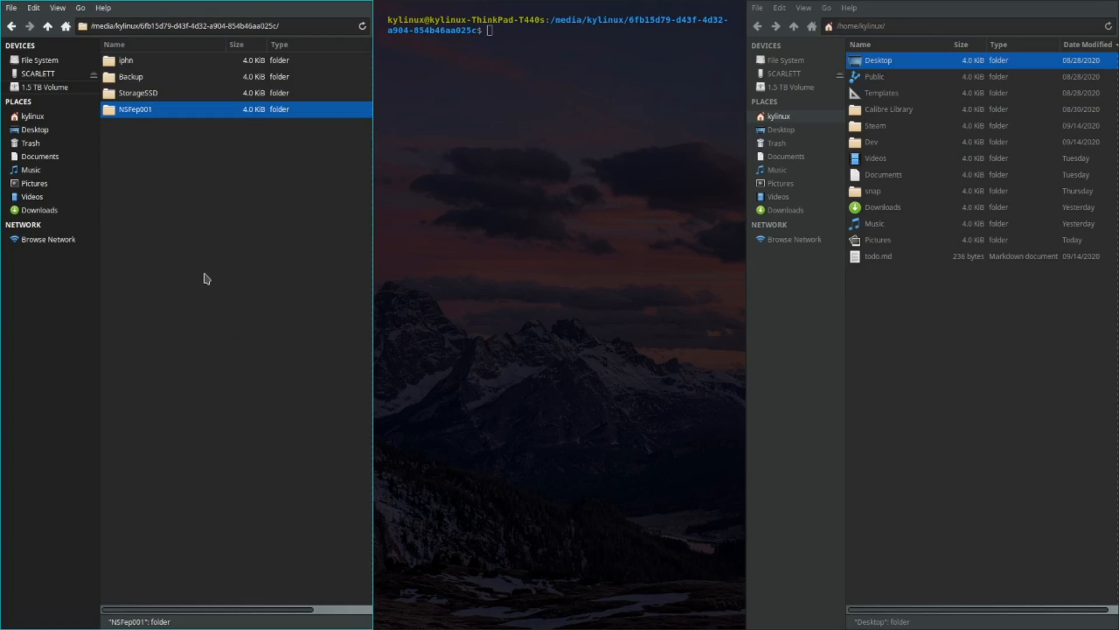
mouse_move(206, 283)
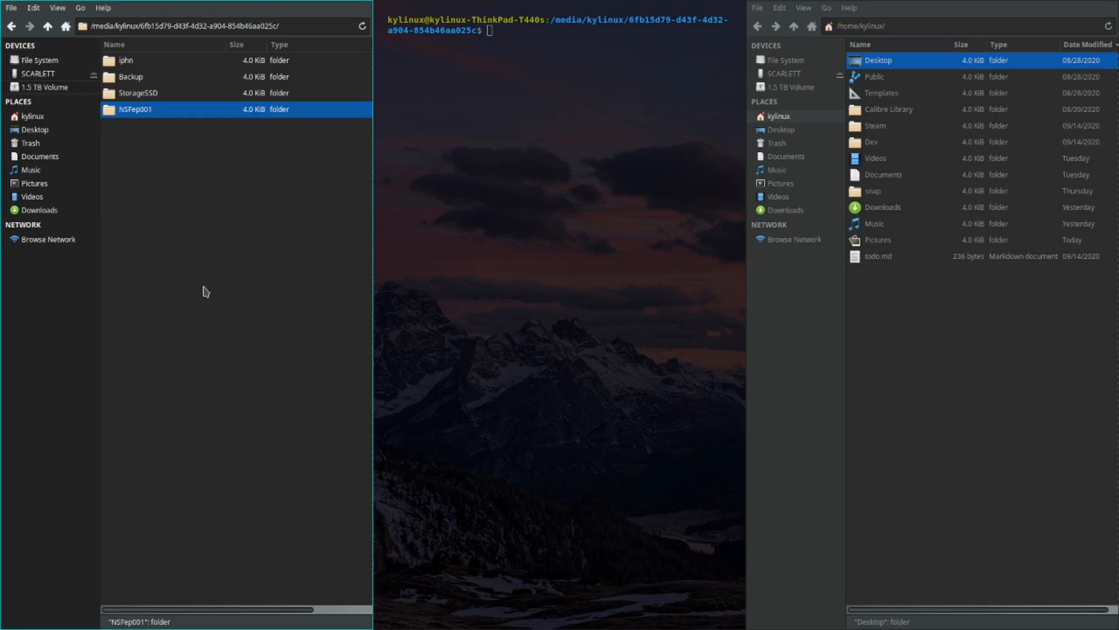
mouse_move(208, 287)
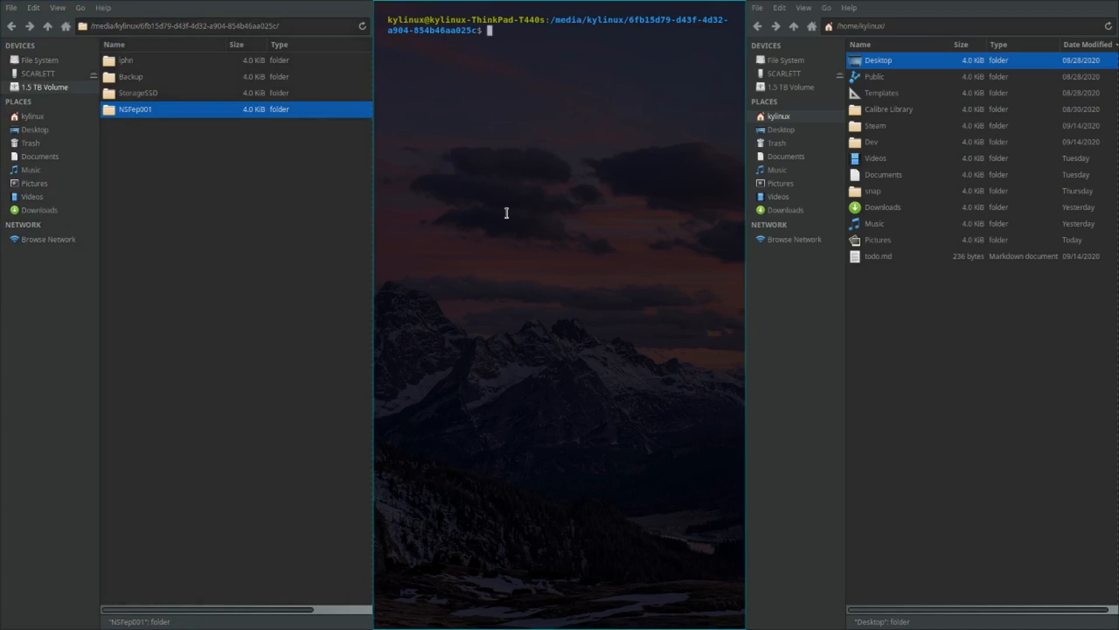
mouse_move(473, 224)
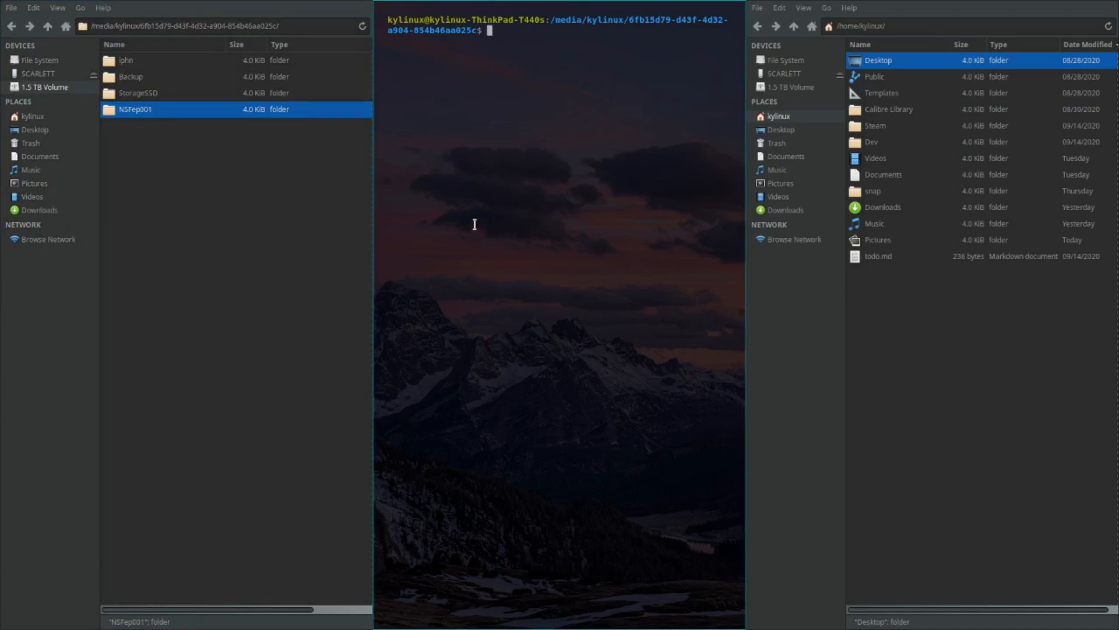
mouse_move(481, 219)
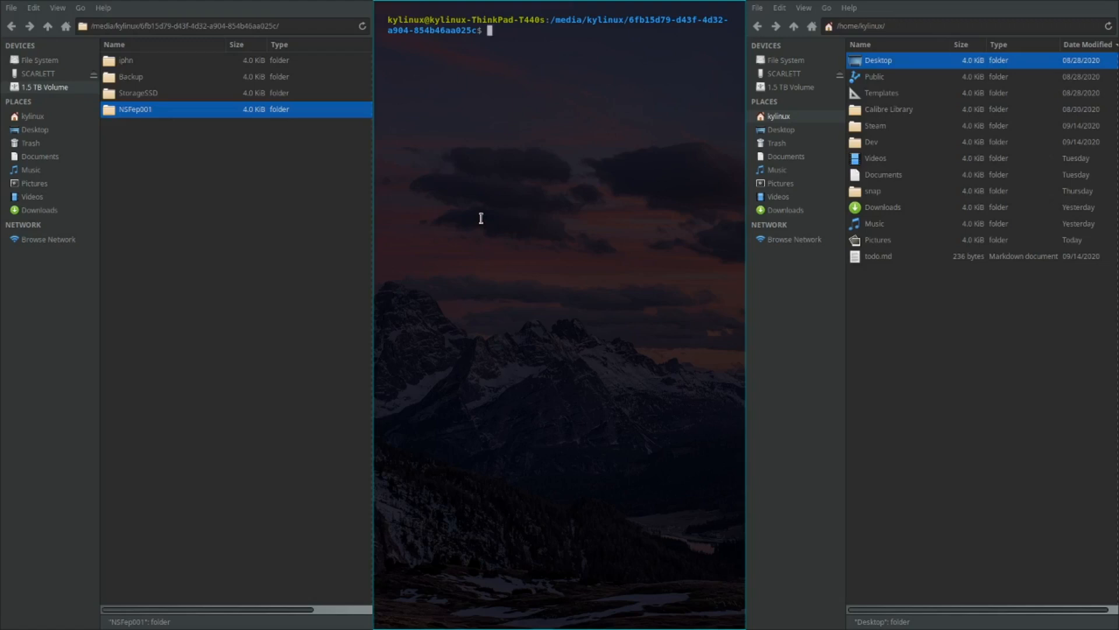
- Type the command tar -zcvf backupHome.tar.gz /home/kylinux/ without running it
type("tar")
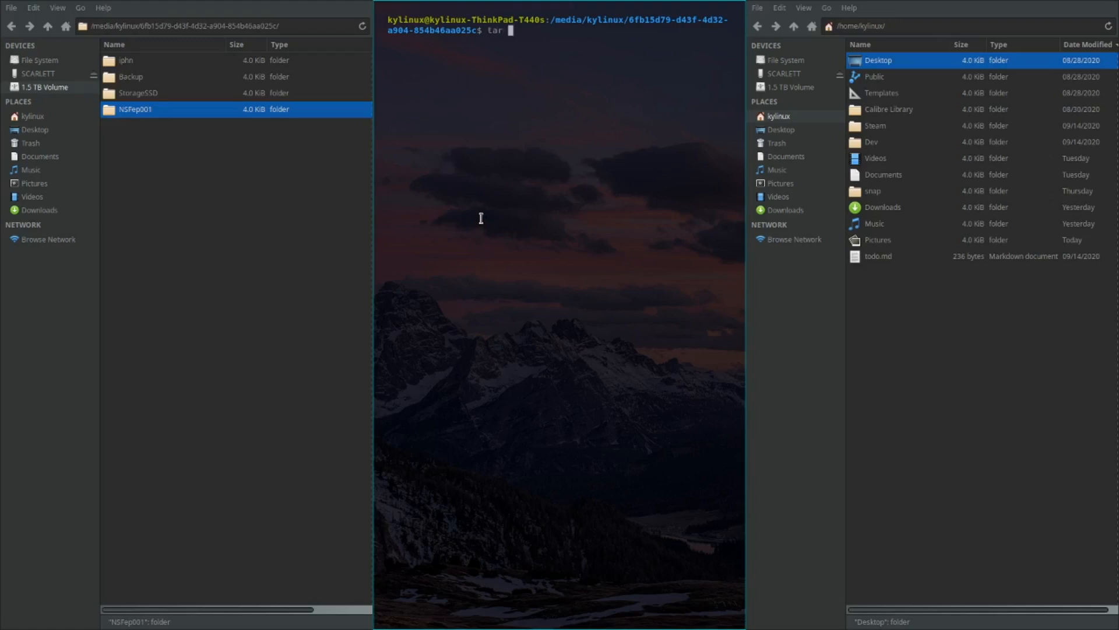
type("-zc")
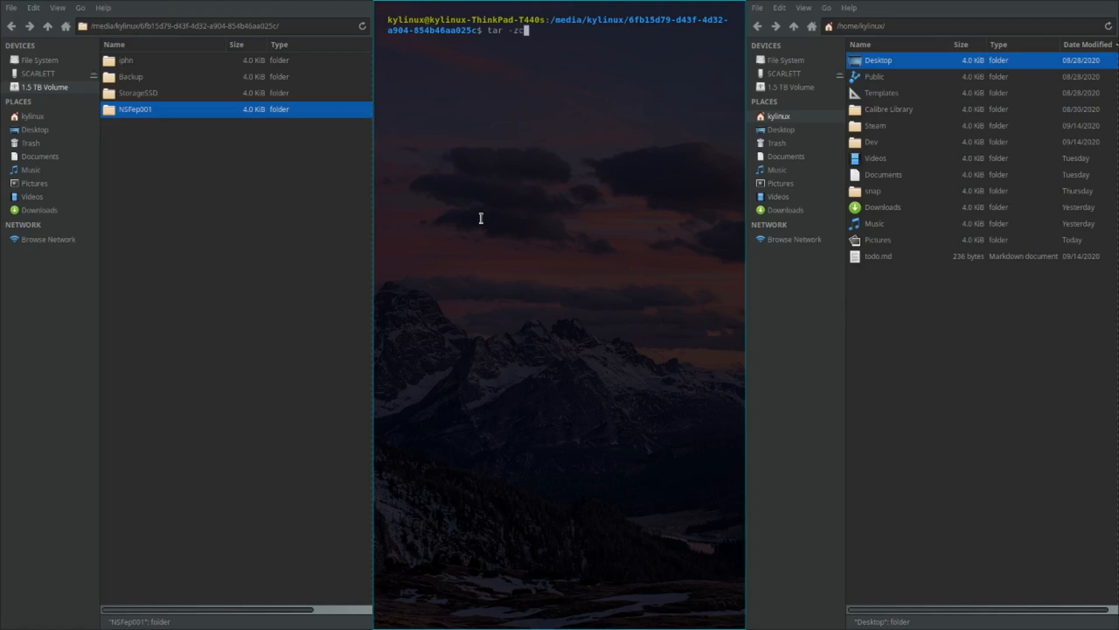
type("cvf")
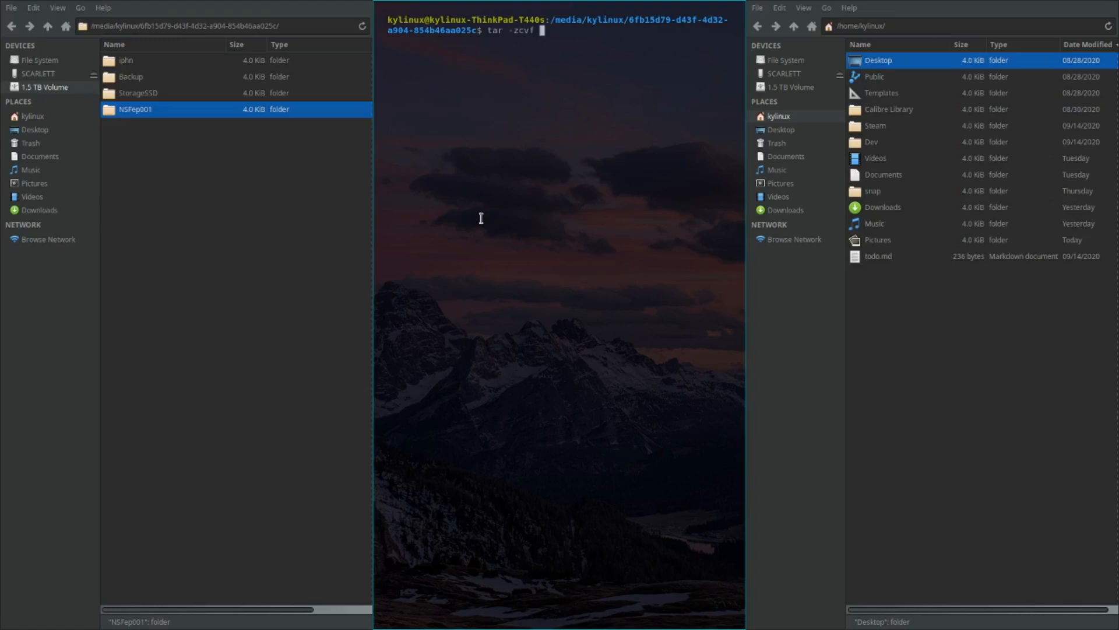
type("/")
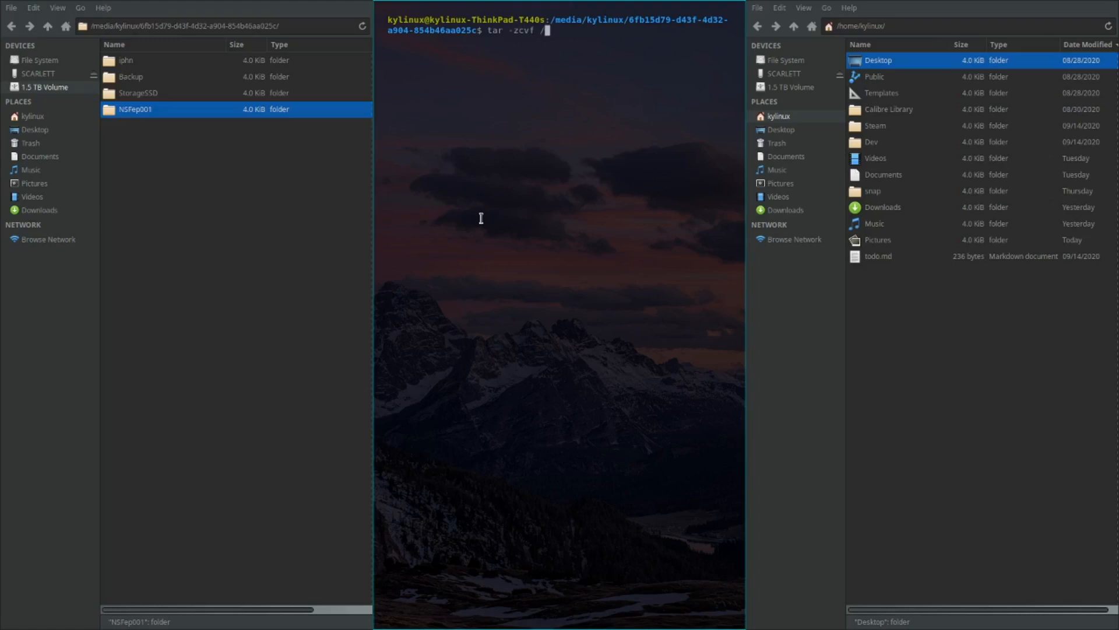
key("BackSpace")
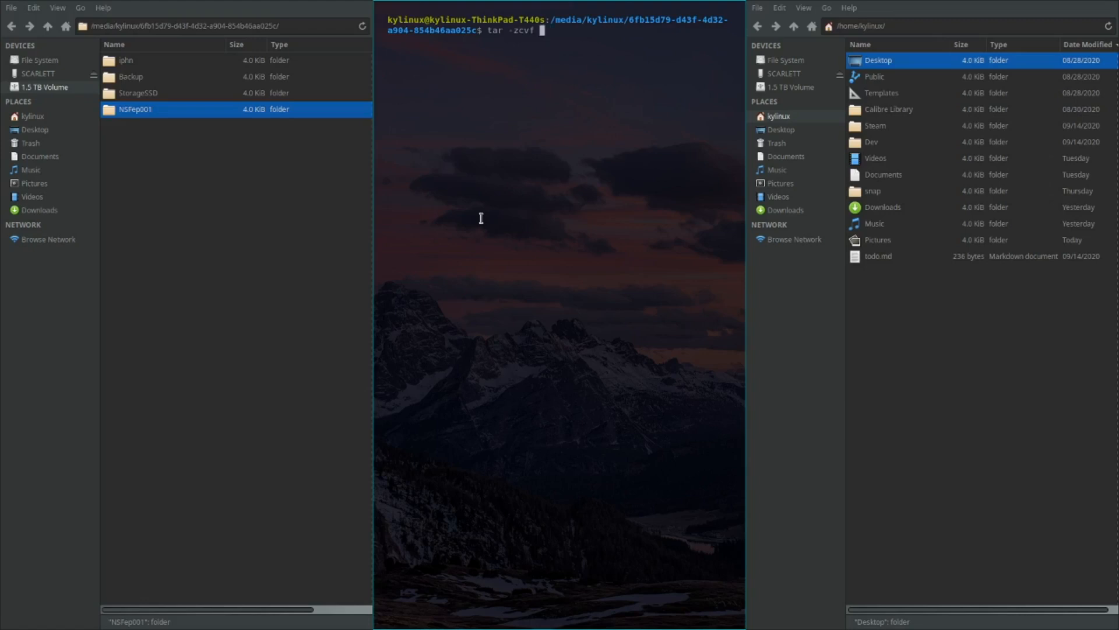
type("backup")
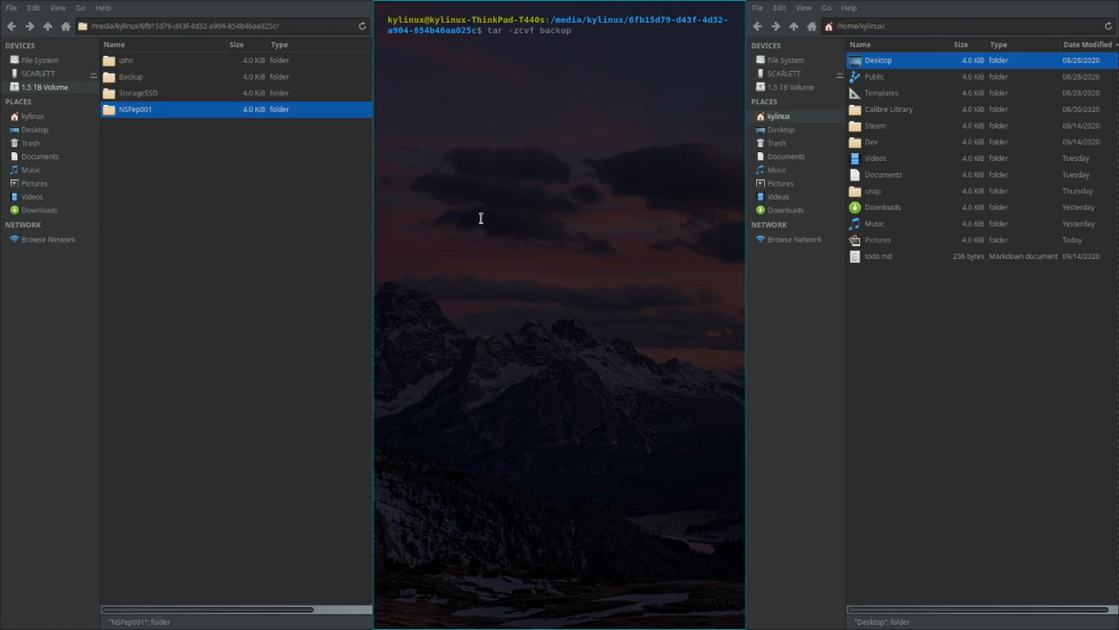
type("Home.tar.gz /hom")
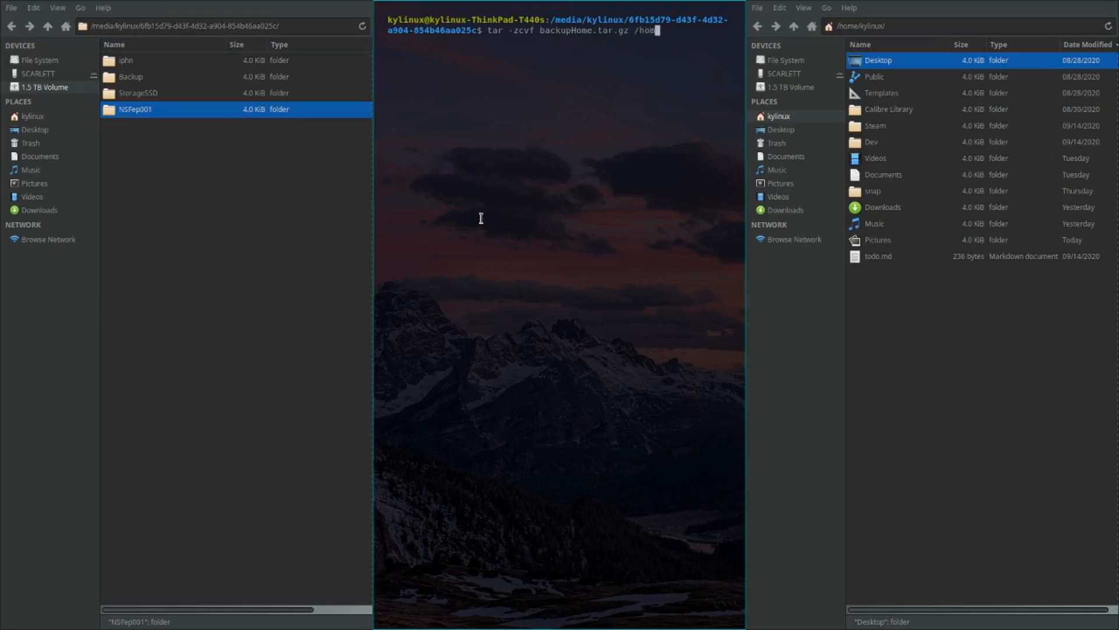
type("e/")
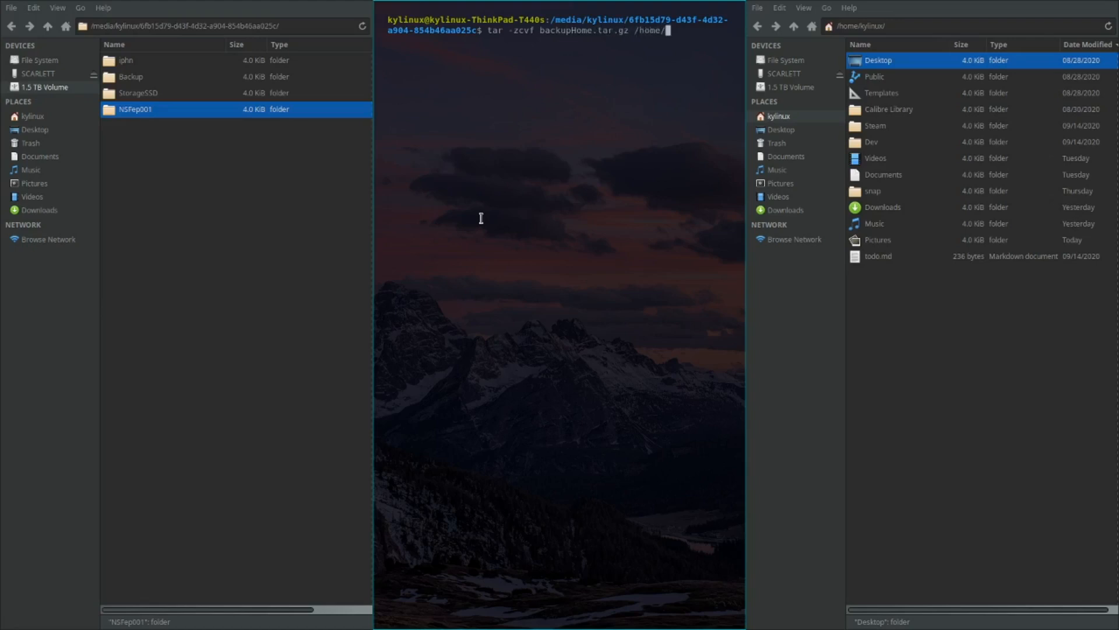
type("kylinux/")
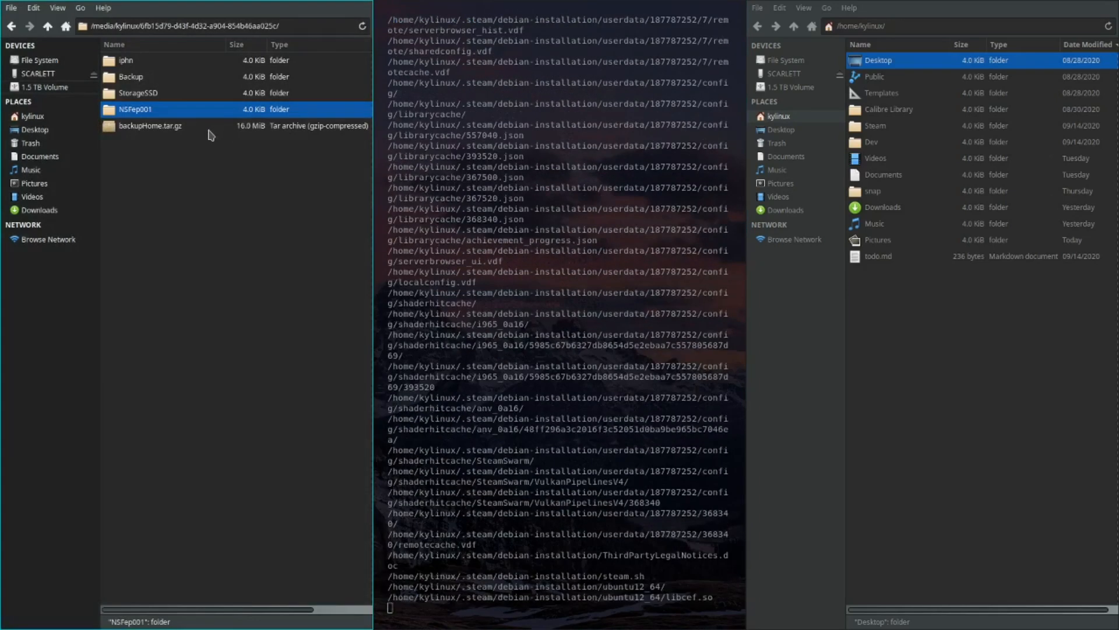
- Run the tar command to build backupHome.tar.gz on the 1.5 TB volume
left_click(150, 126)
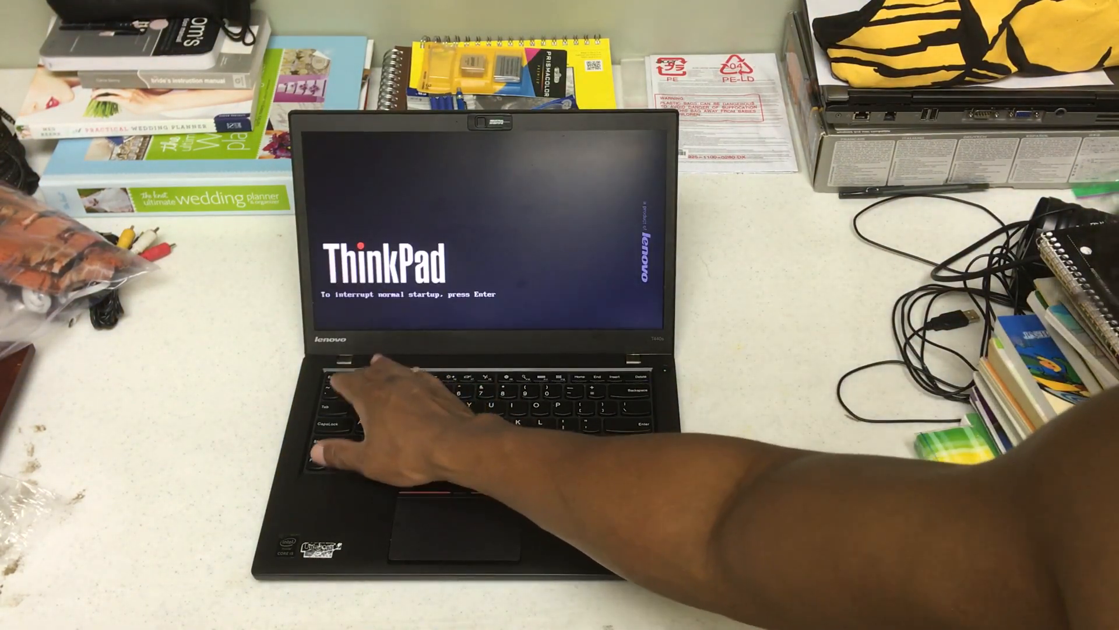
- Enter setup, choose Disable Built-in Battery under Power, and confirm with Yes
key("enter")
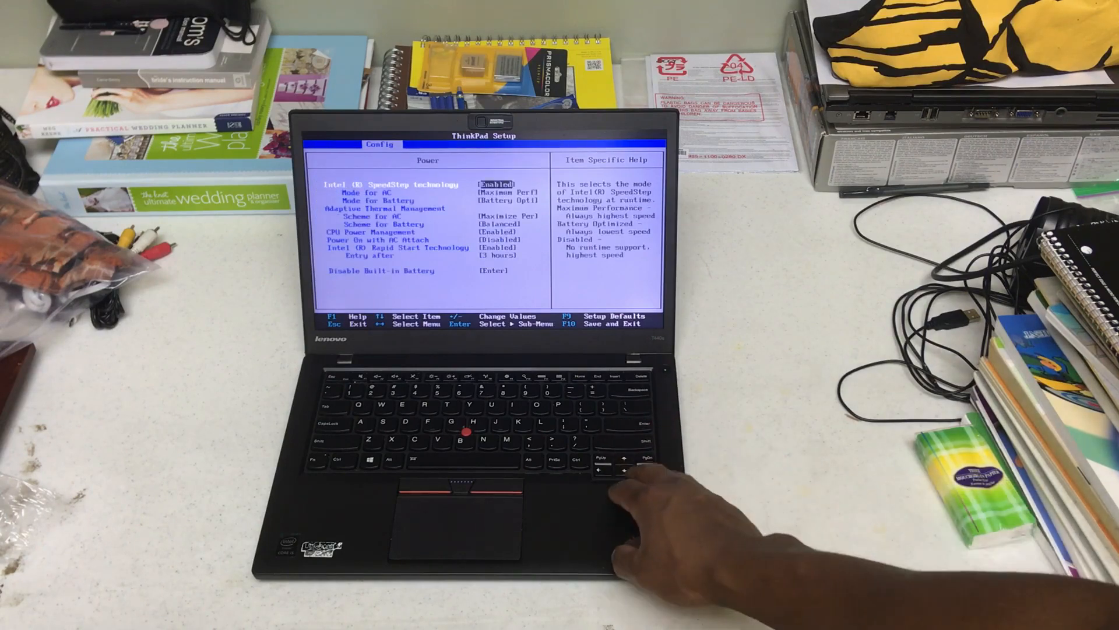
key("Down")
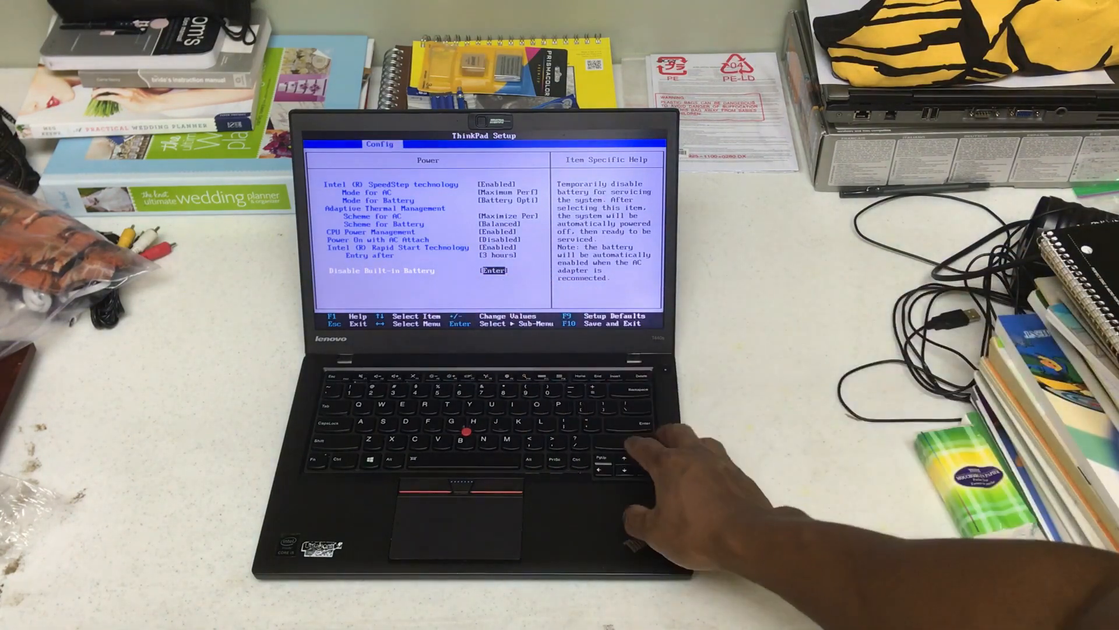
key("enter")
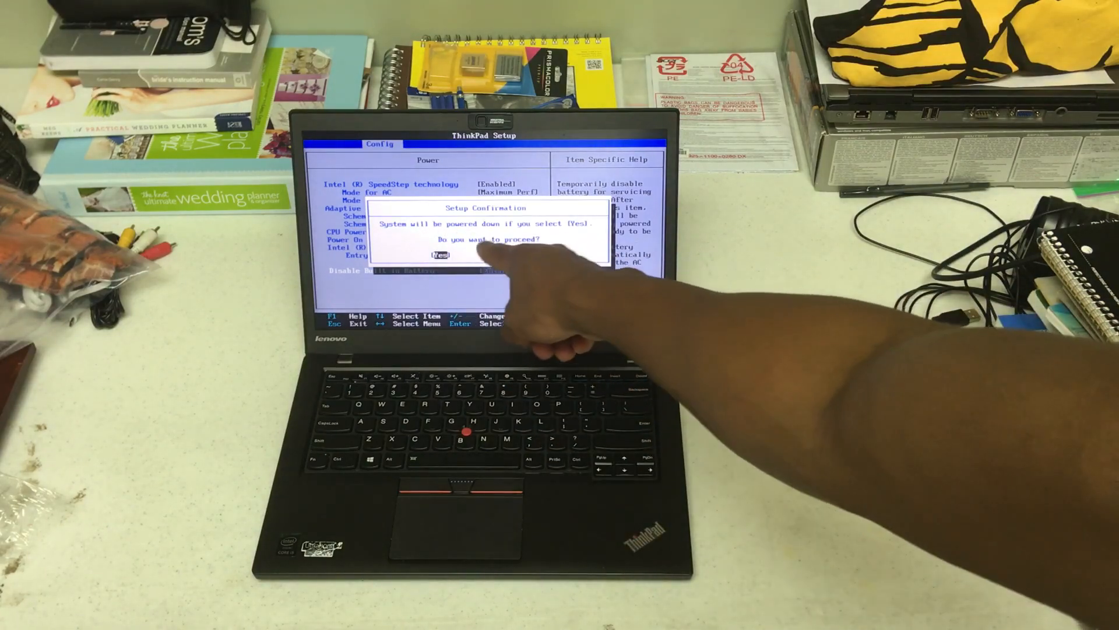
left_click(441, 254)
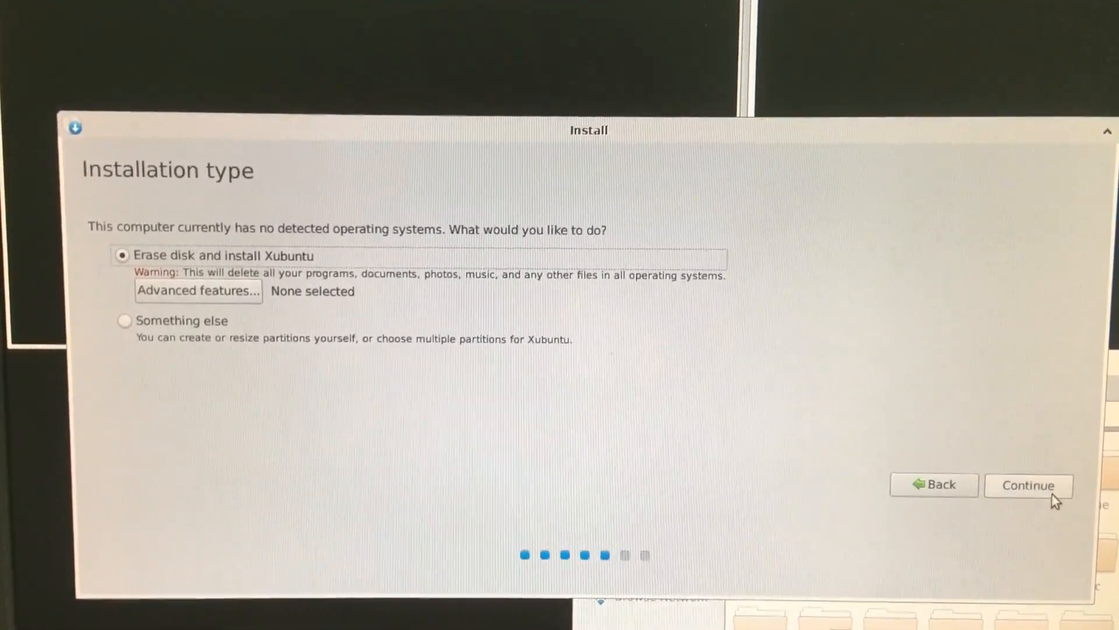
- Continue with disk erase, choose Install Now, and approve writing partition changes
left_click(1027, 484)
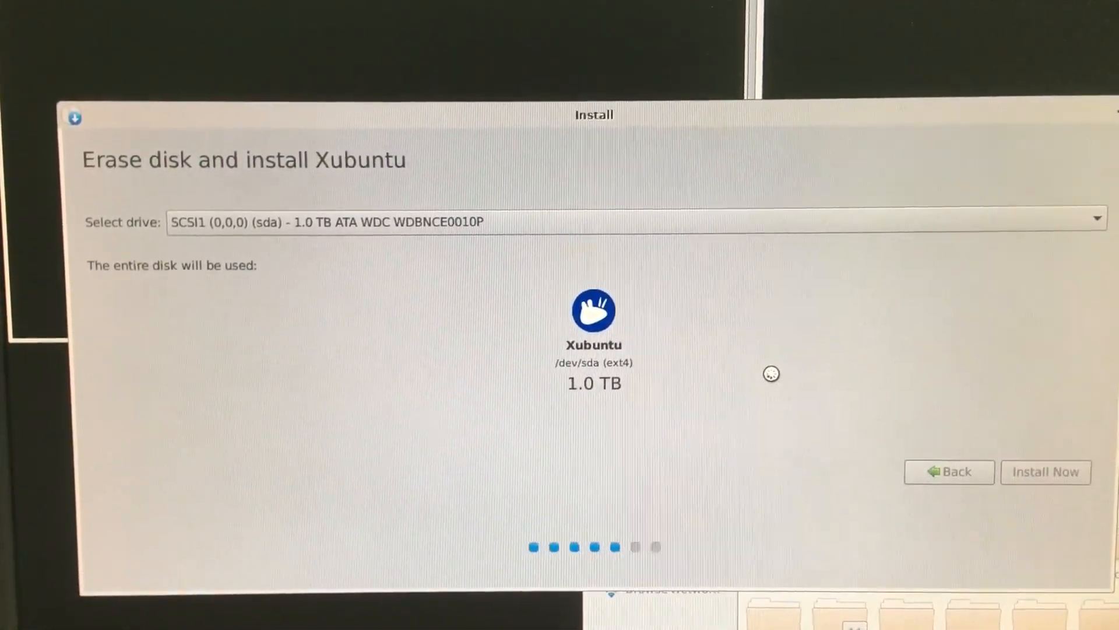
left_click(1045, 472)
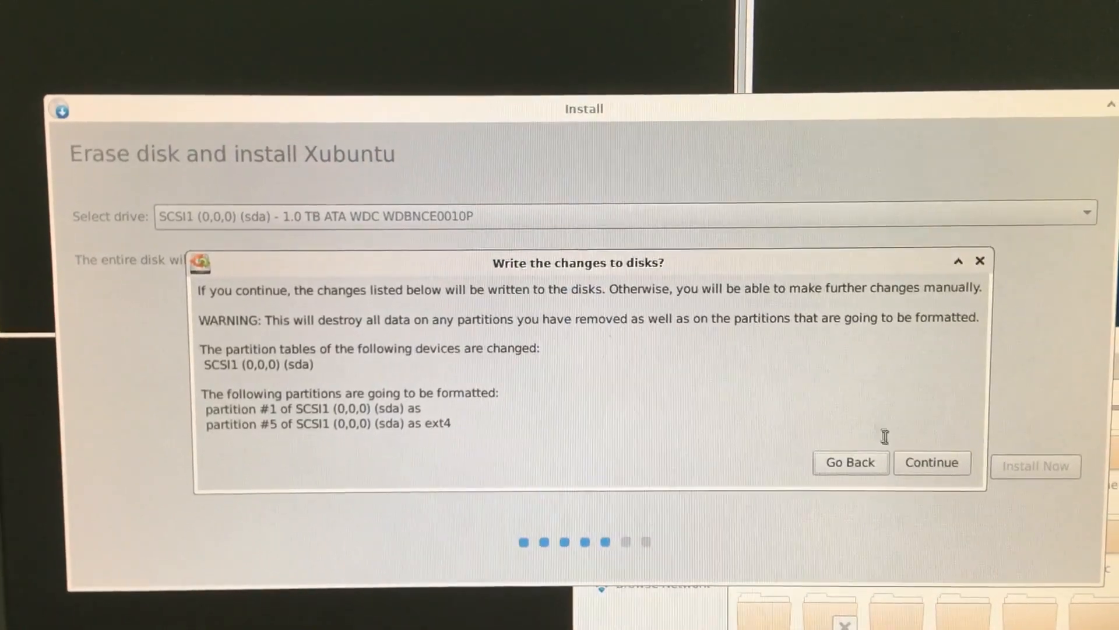
left_click(931, 462)
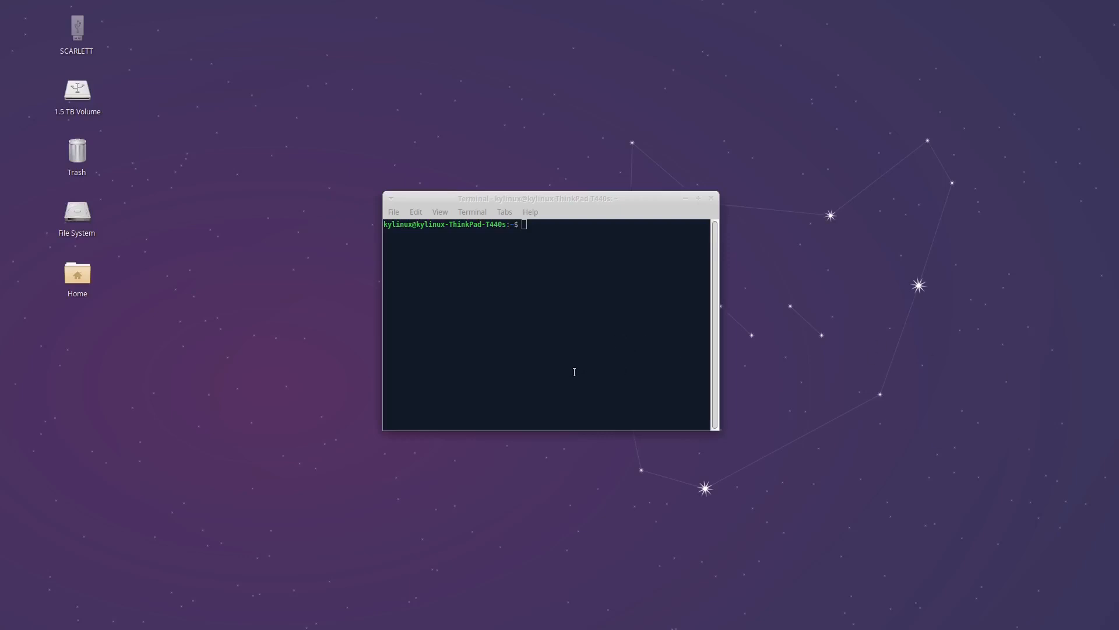
- Run df -h to show filesystem usage, then ls to list home
type("df -h")
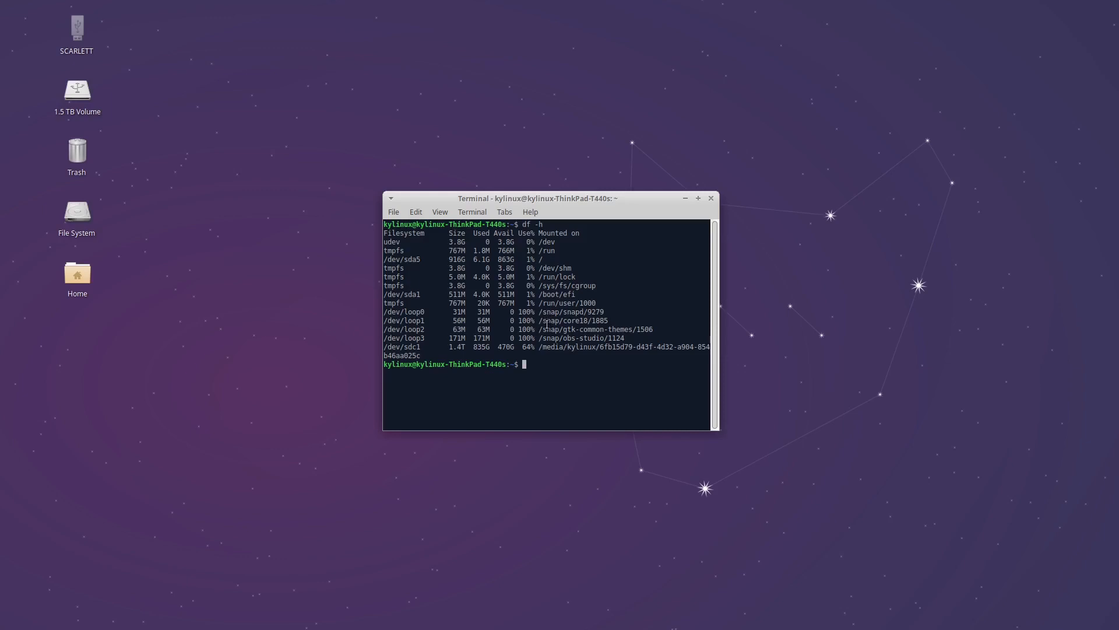
type("ls")
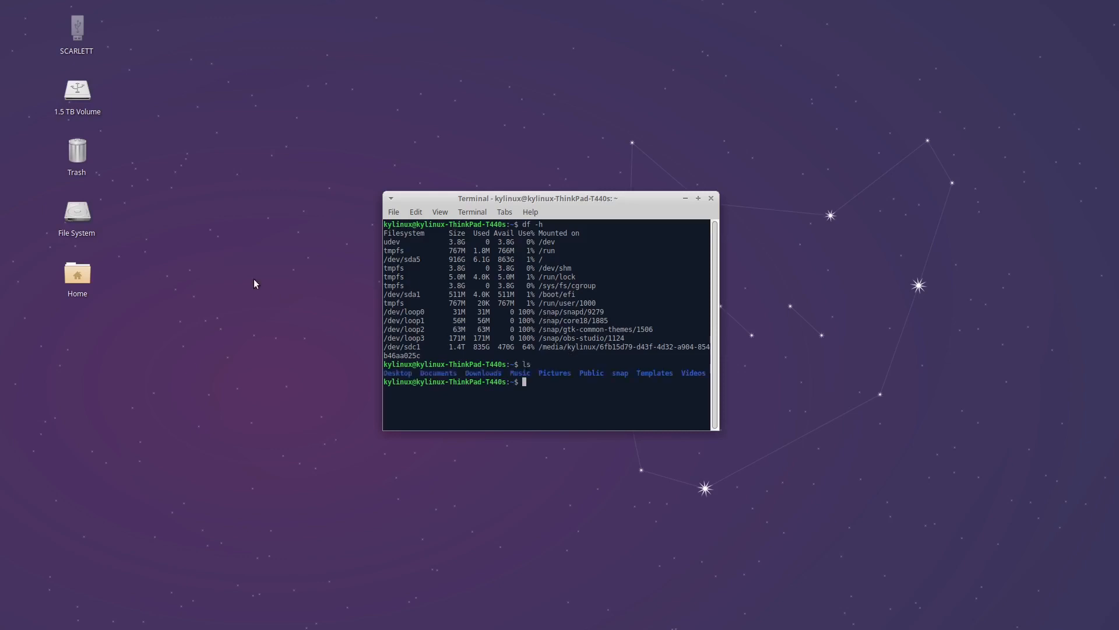
mouse_move(99, 150)
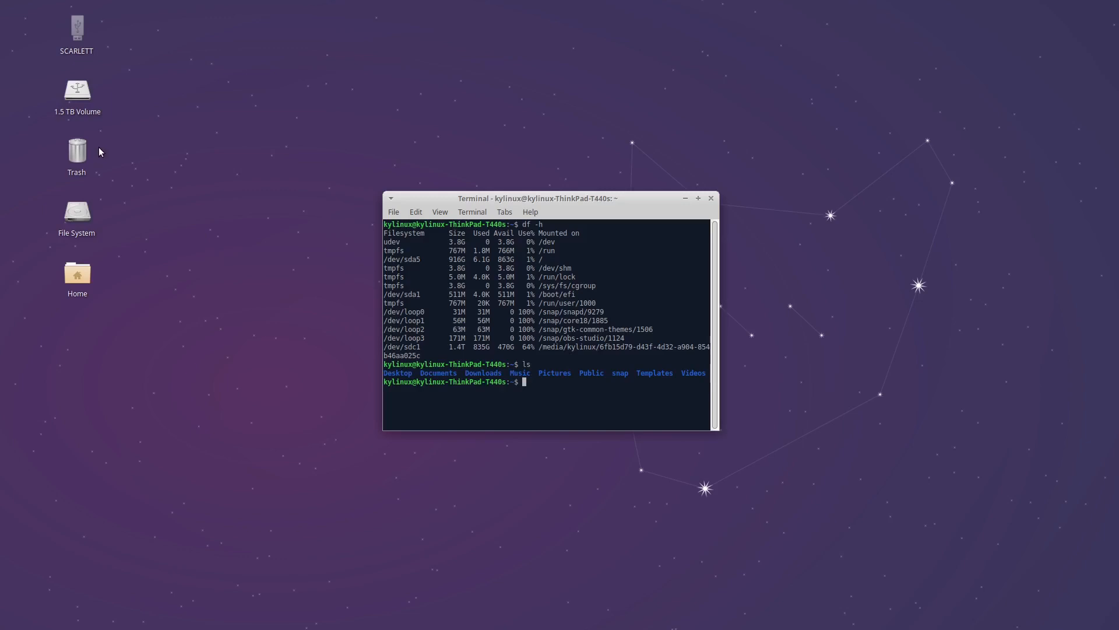
mouse_move(68, 126)
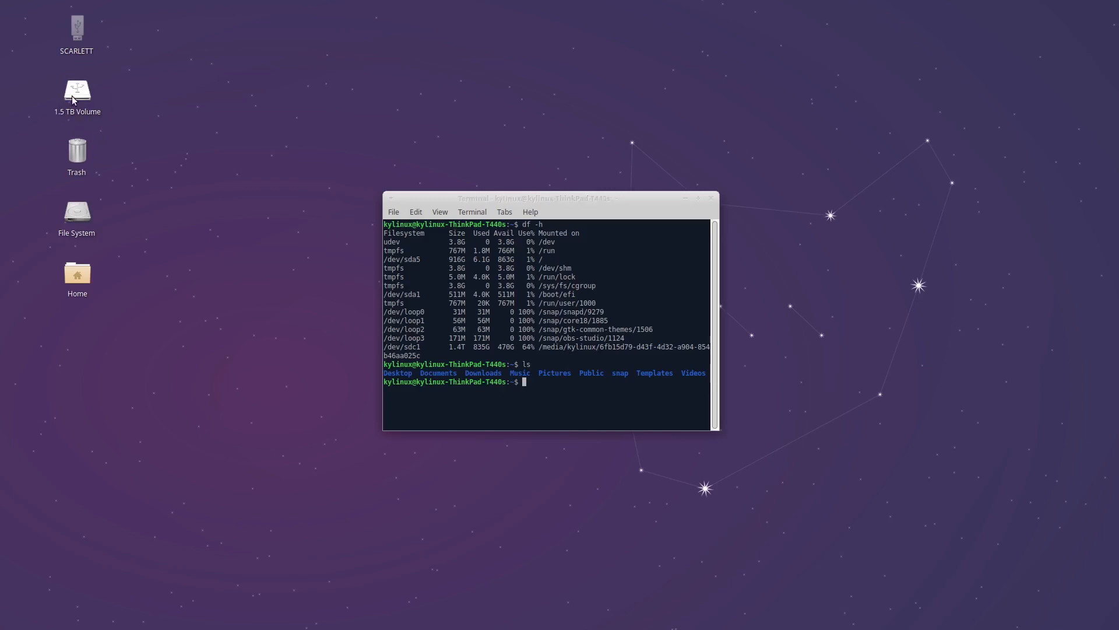
- Open the 1.5 TB Volume icon and right-click empty space in its folder
double_click(76, 91)
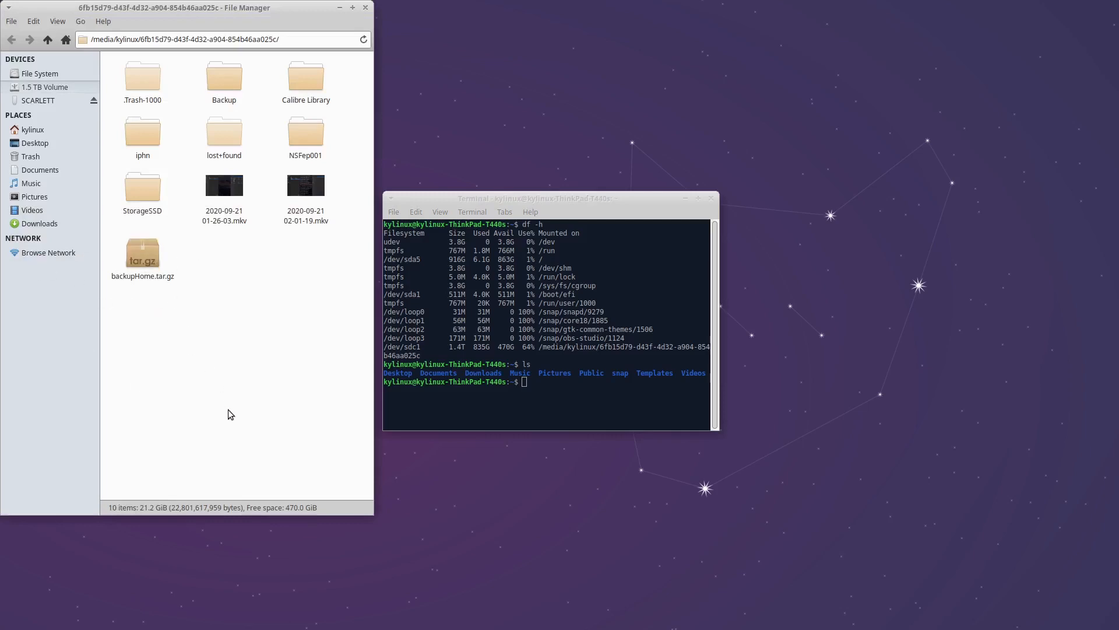
mouse_move(209, 371)
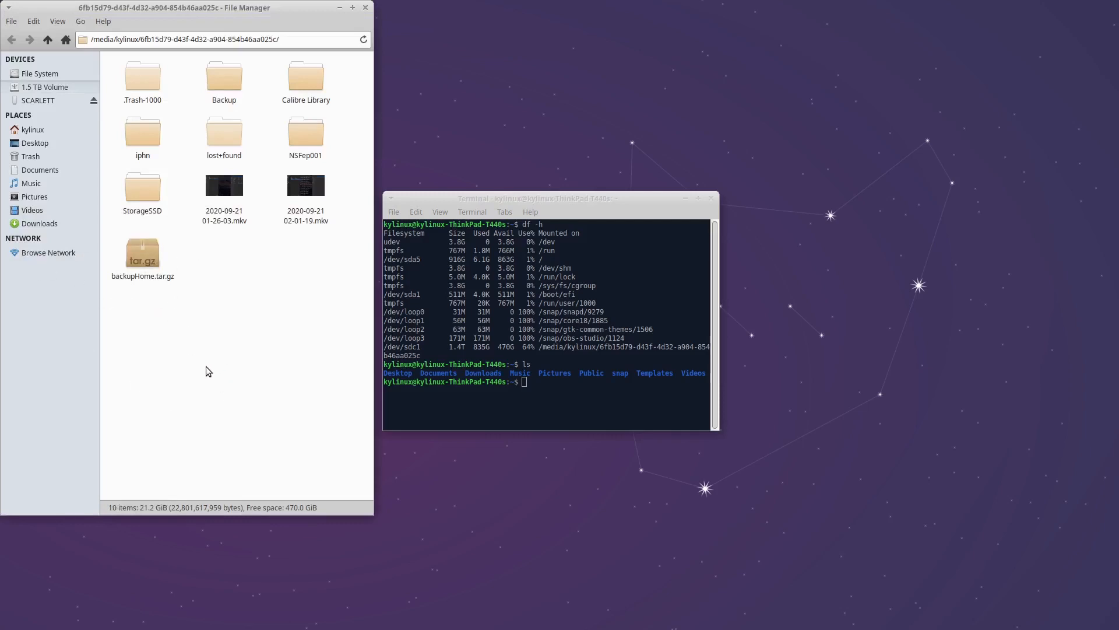
right_click(207, 370)
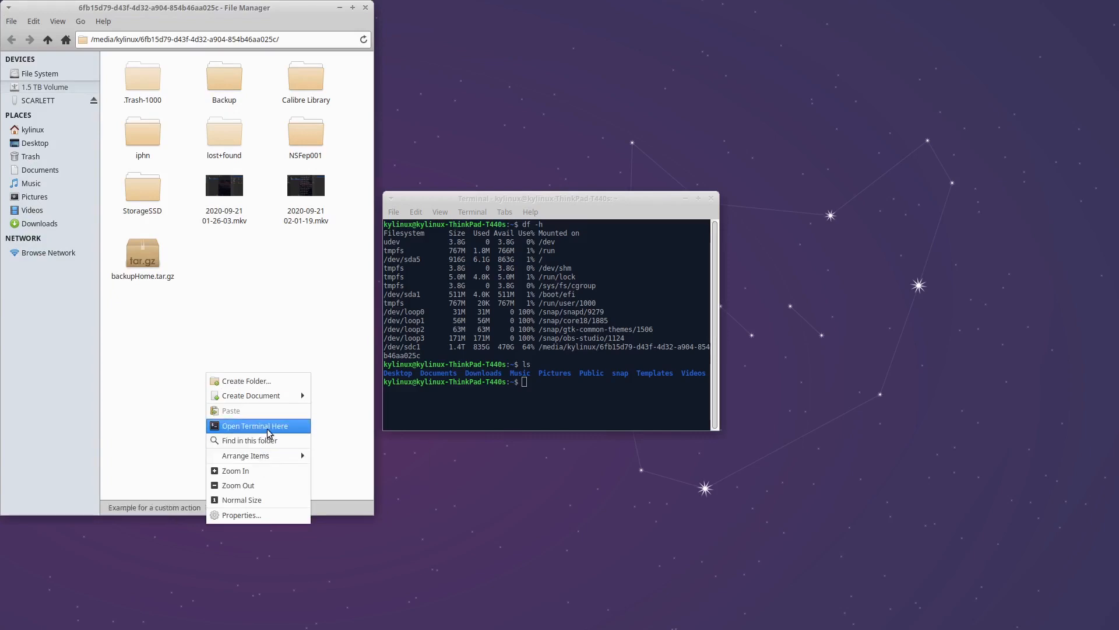
- Choose Open Terminal Here from the volume folder's context menu
left_click(255, 426)
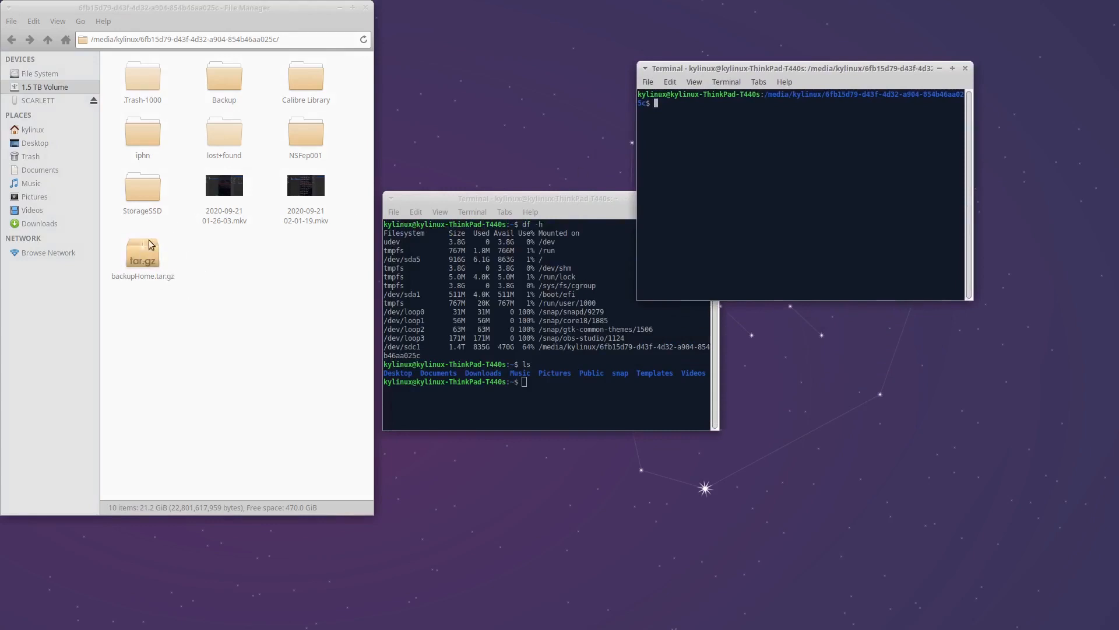
mouse_move(715, 213)
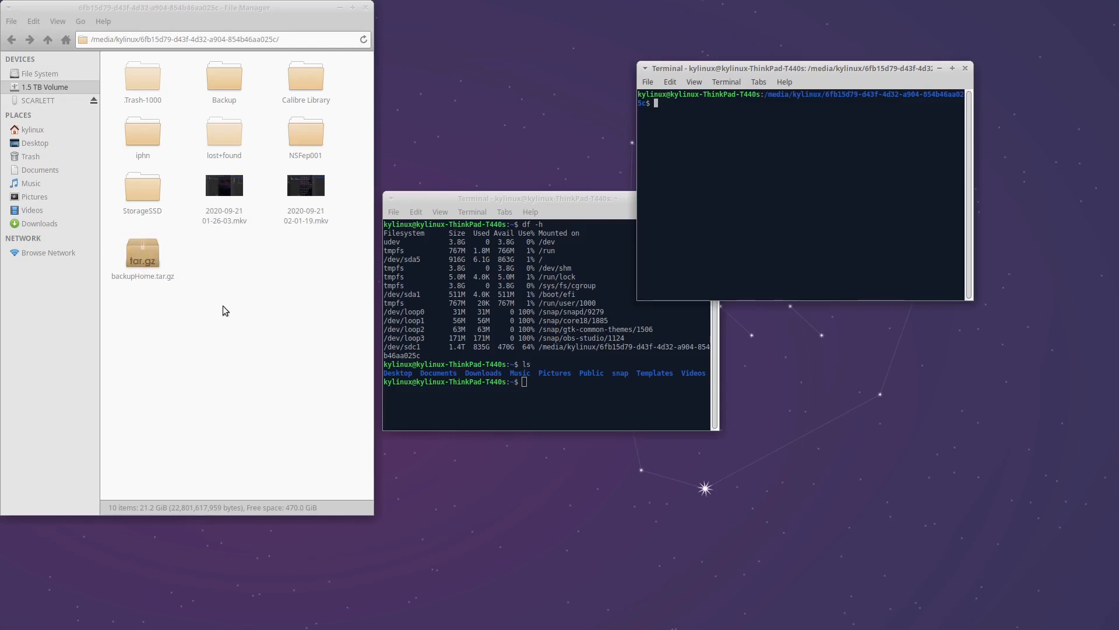
mouse_move(147, 210)
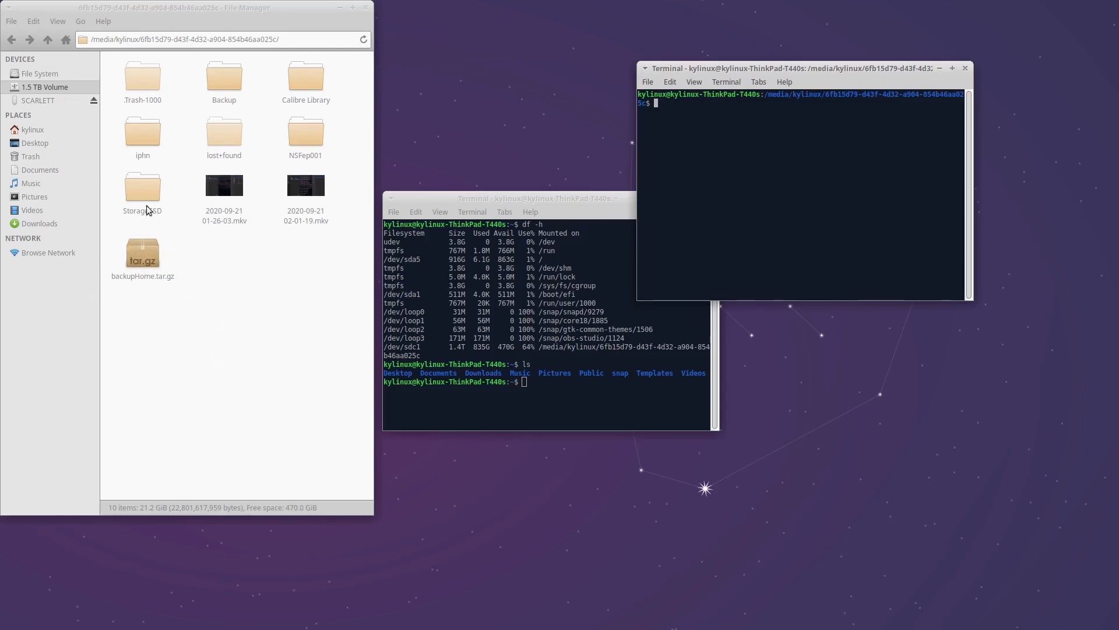
mouse_move(223, 295)
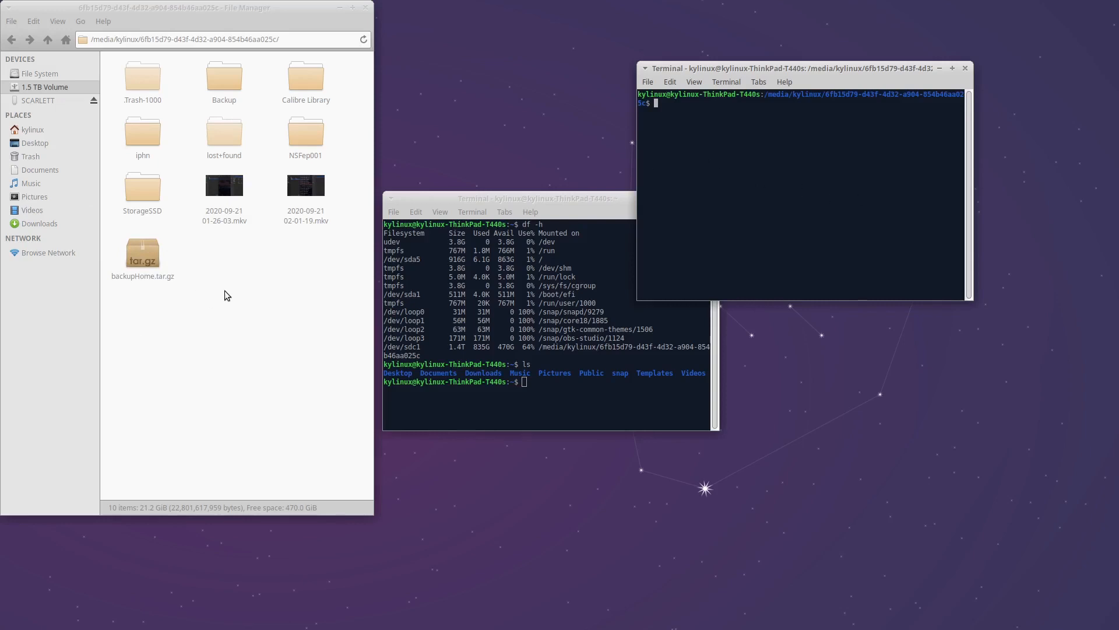
mouse_move(205, 268)
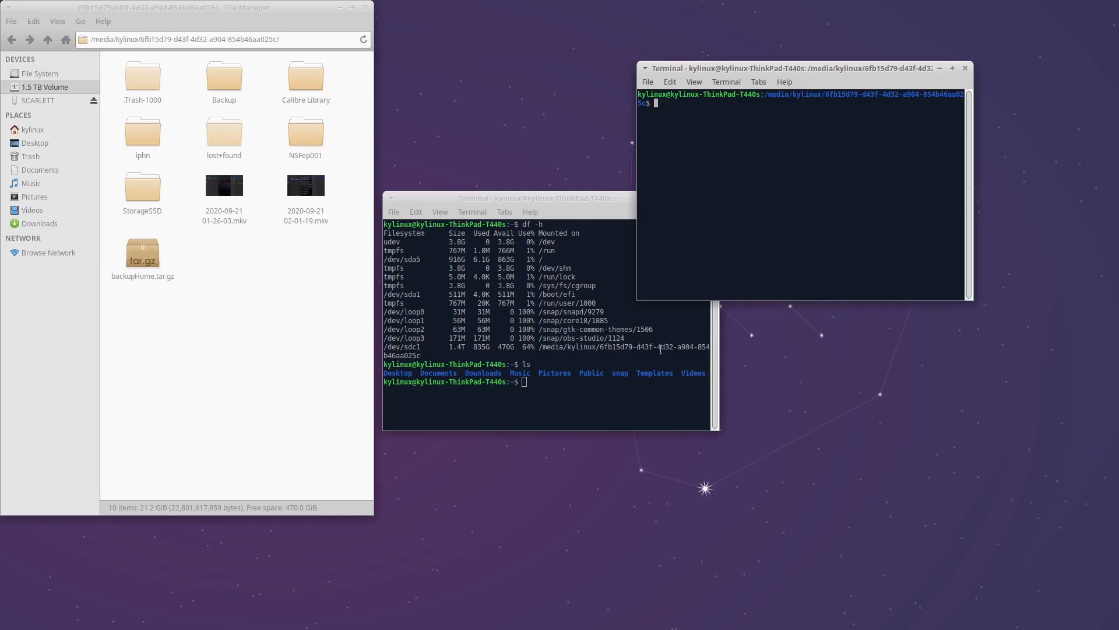
mouse_move(772, 258)
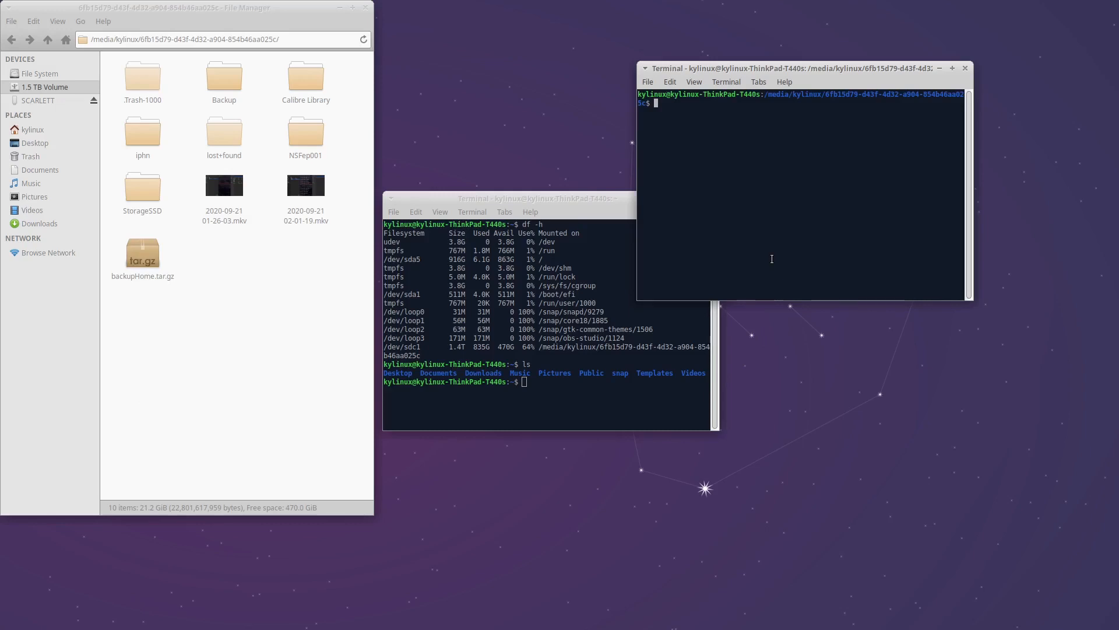
- Run cp backupHome.tar.gz ~/ in the volume's terminal
type("cp")
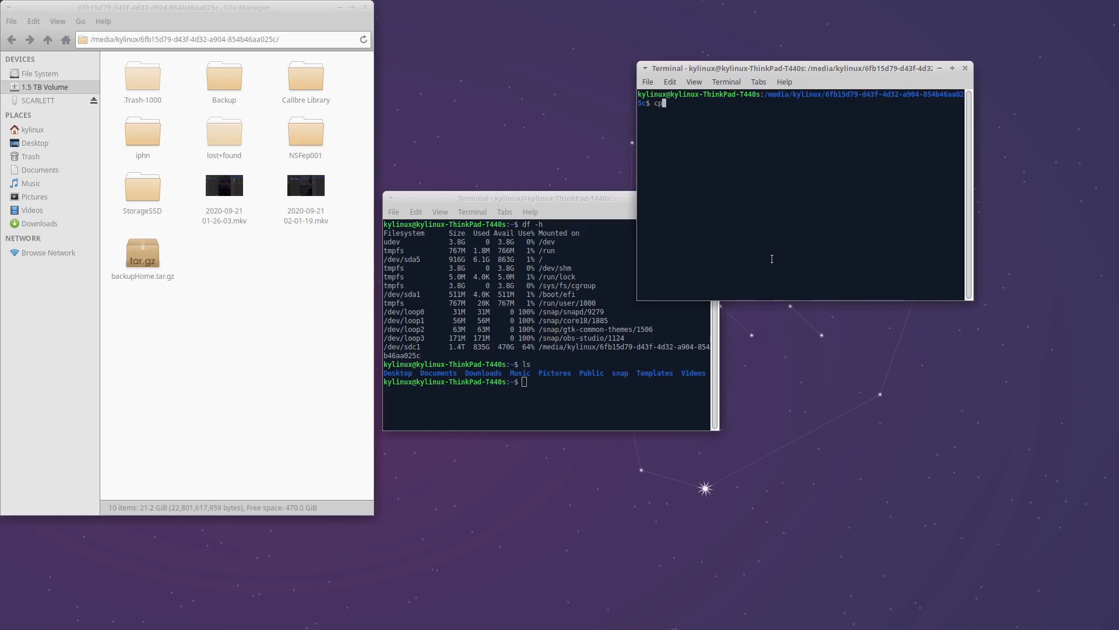
type("backupHome.tar.gz")
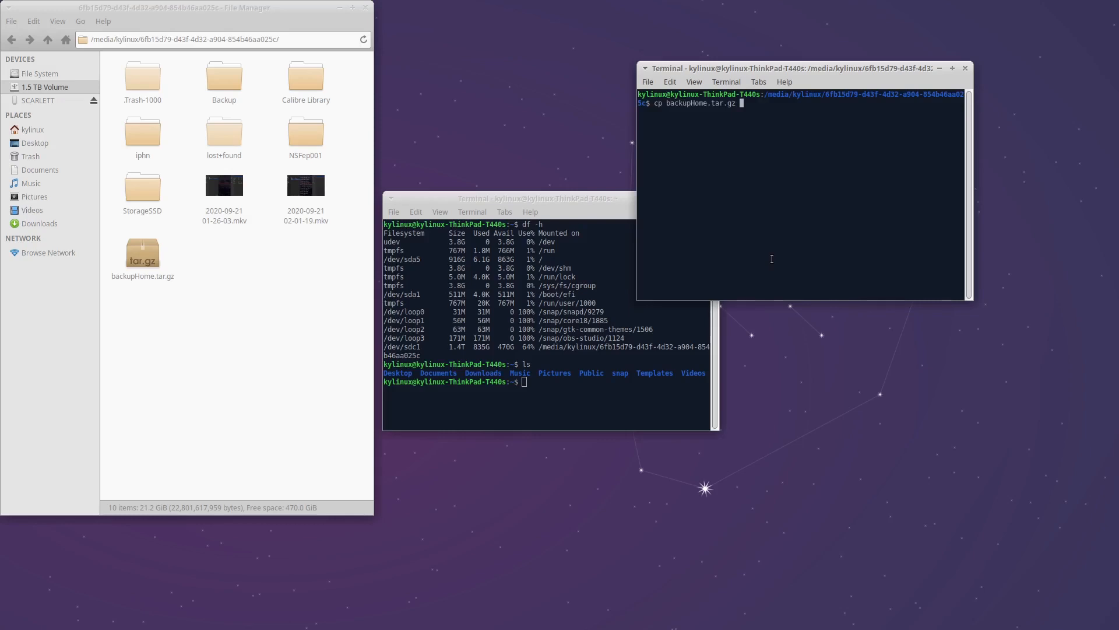
type("~/")
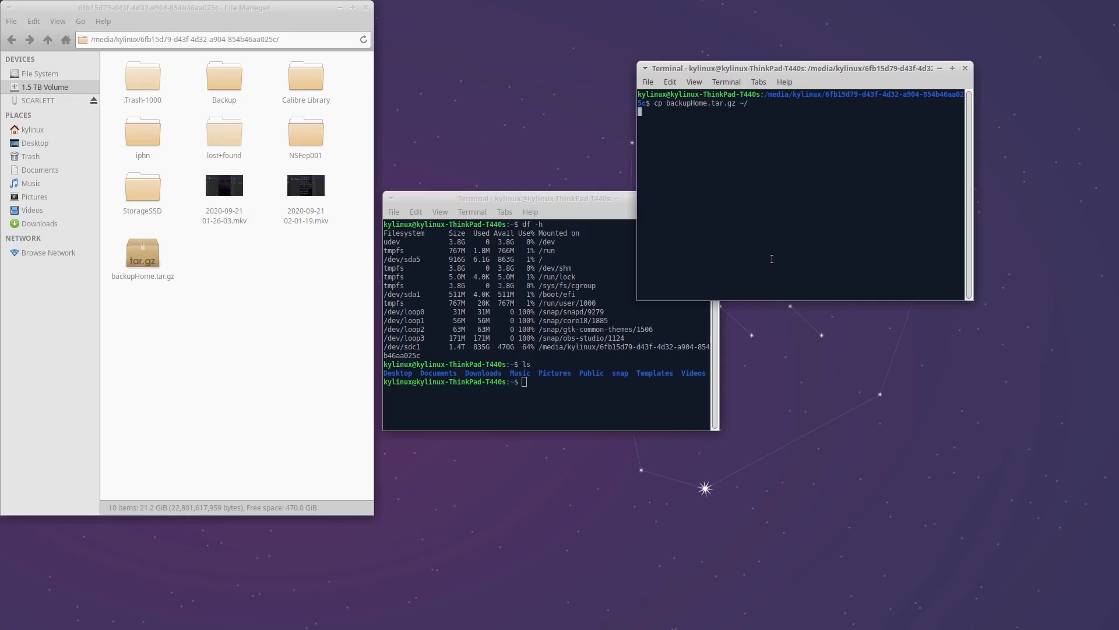
key("Return")
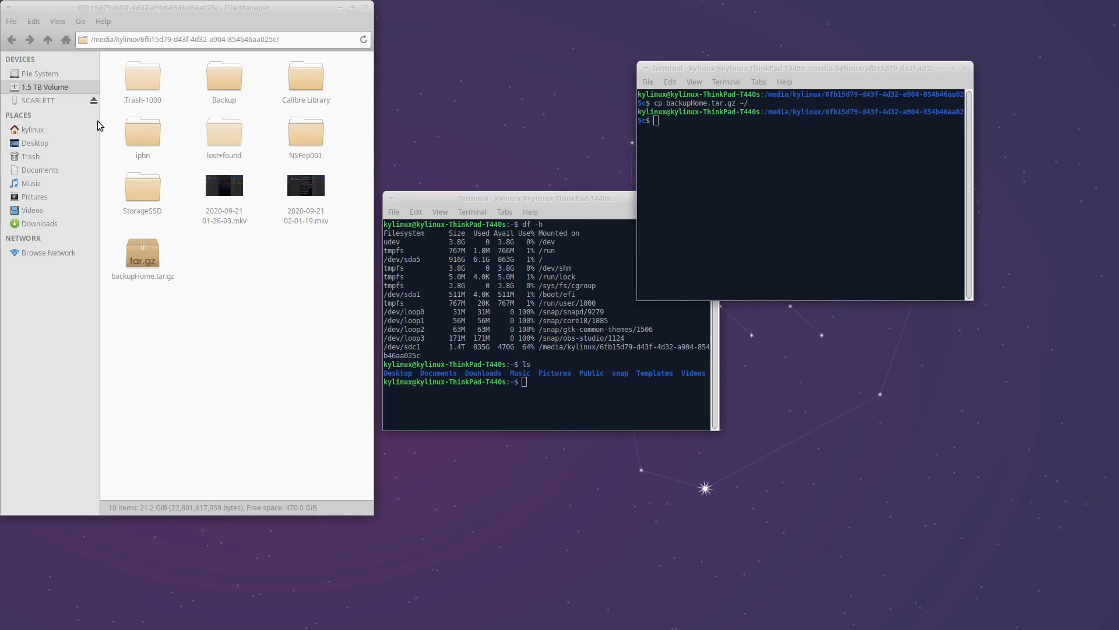
mouse_move(24, 132)
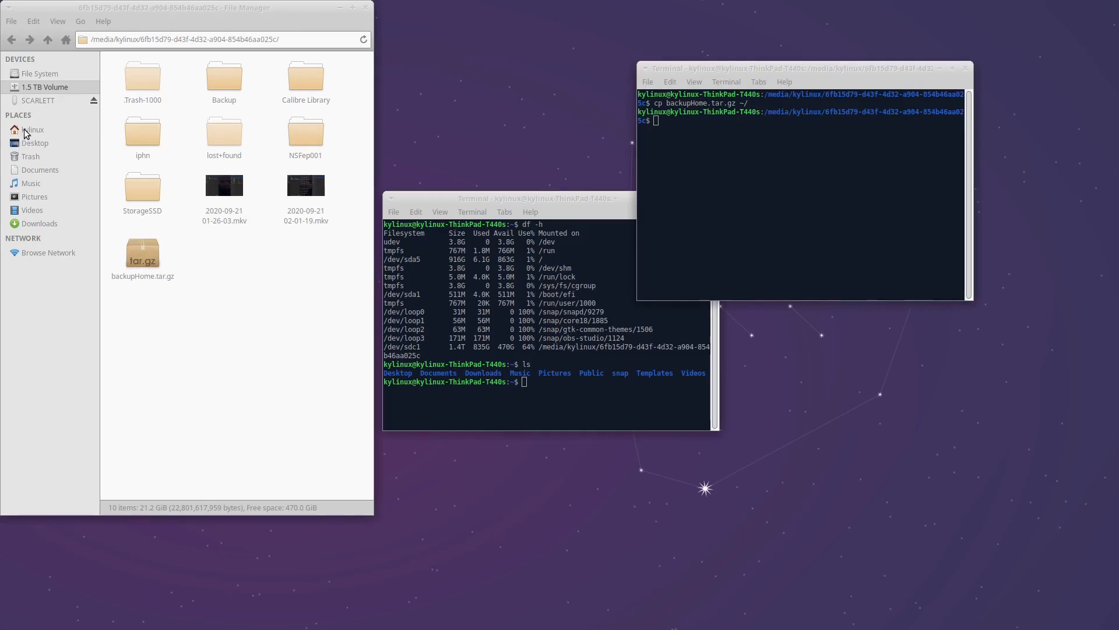
left_click(32, 130)
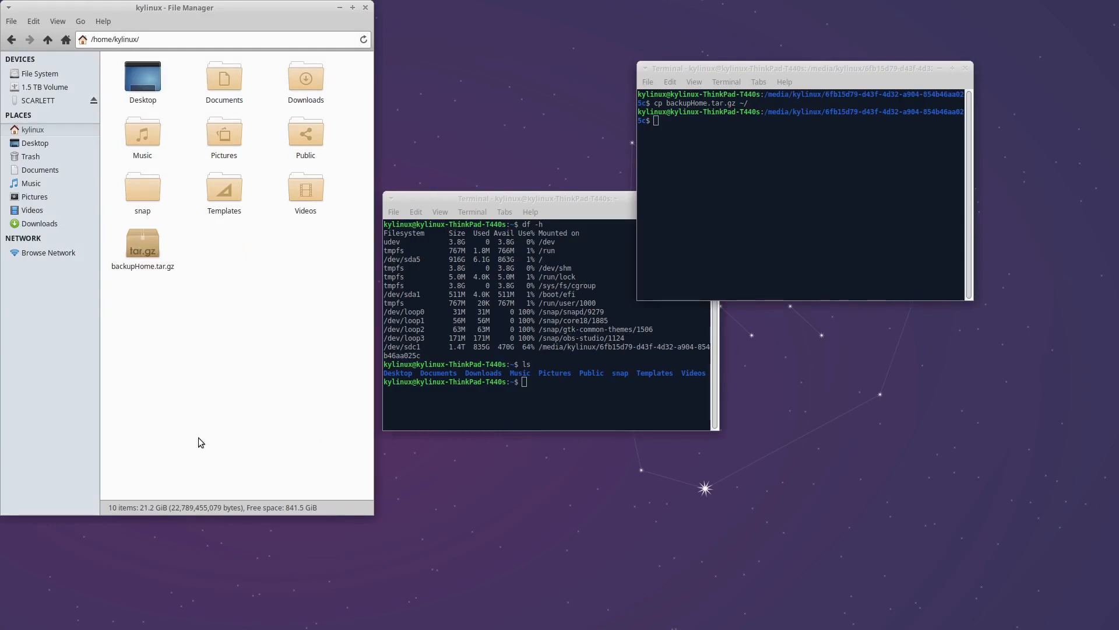
mouse_move(143, 188)
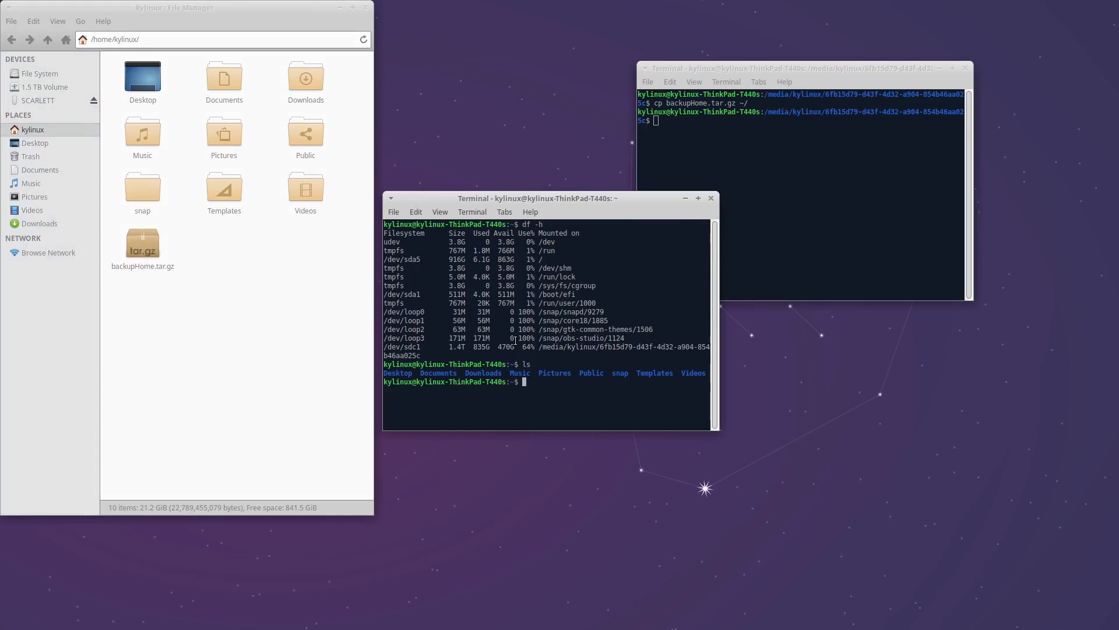
- Confirm the directory with pwd, then run tar -xzvf backupHome.tar.gz
type("pwd")
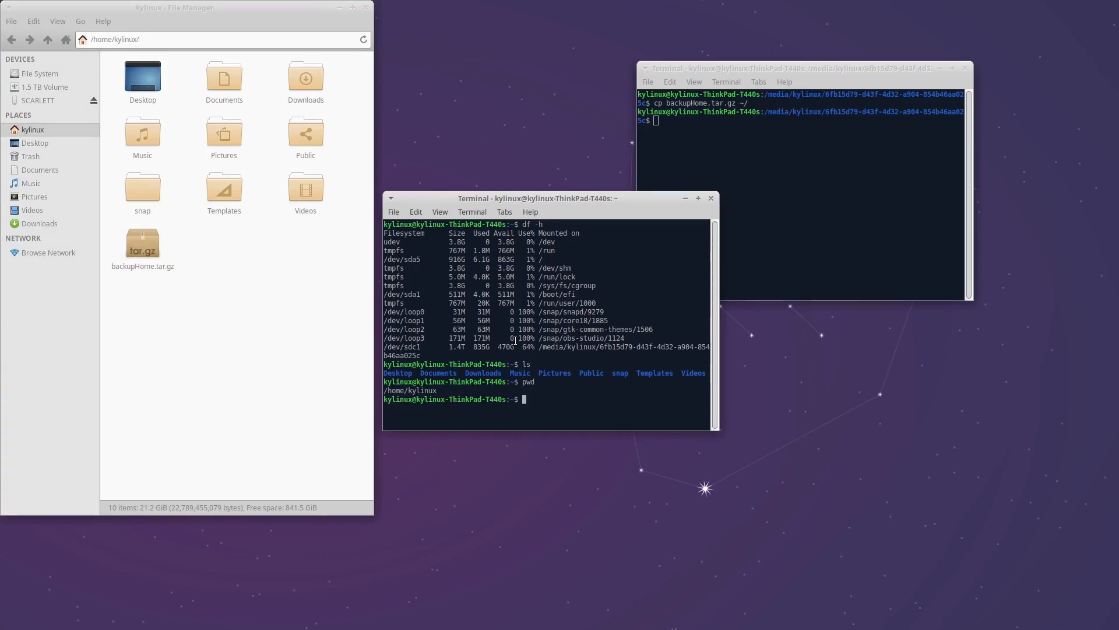
type("tar -xzvf backupHome.tar.gz")
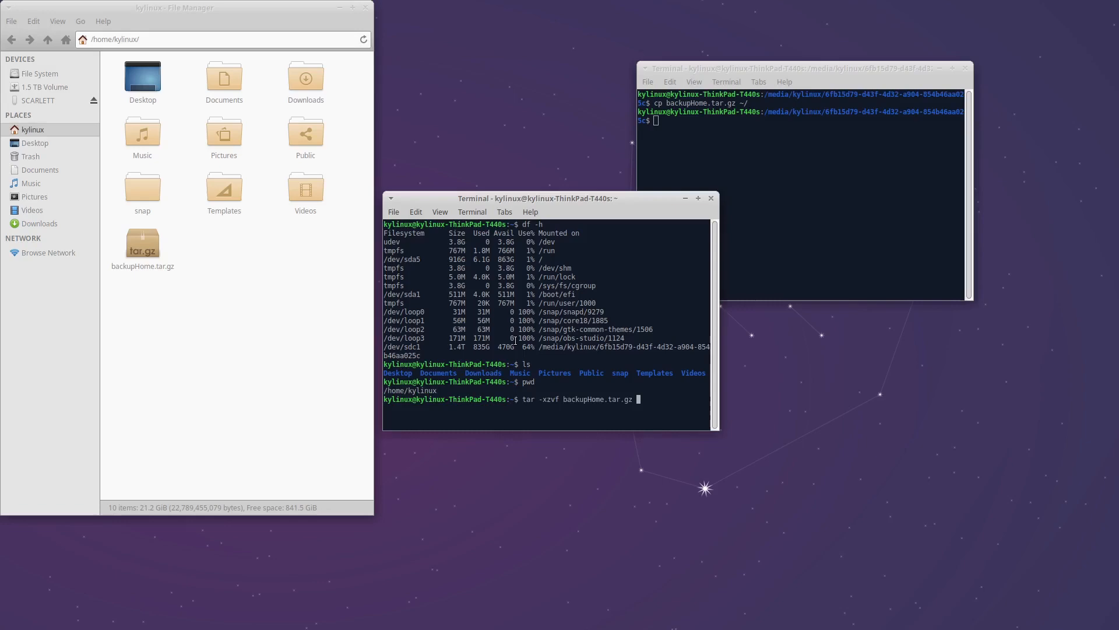
key("Return")
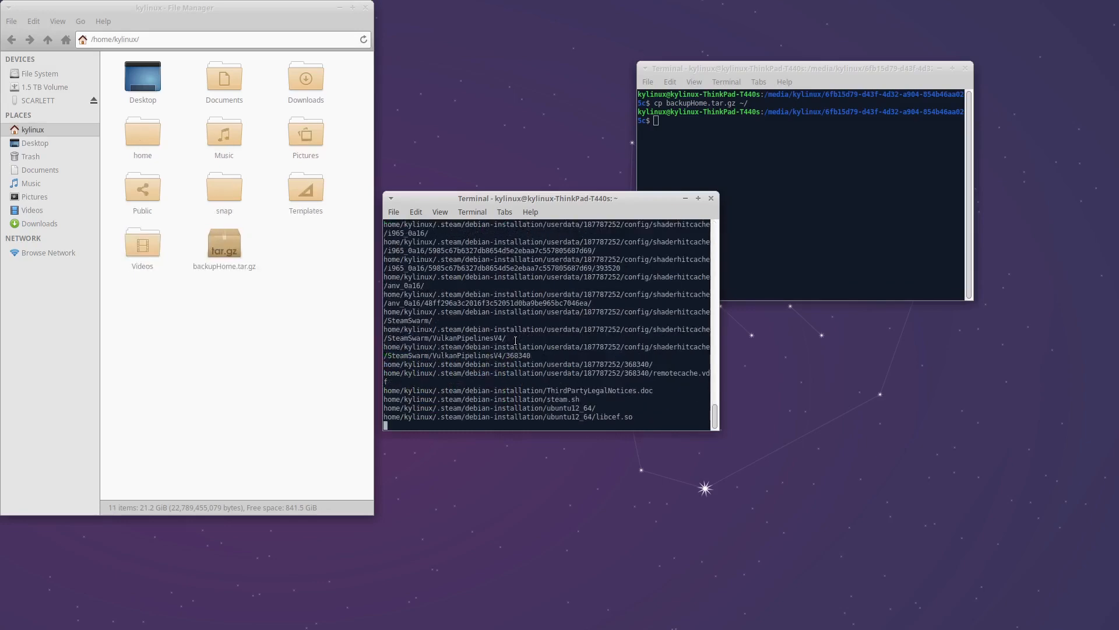
scroll("down", 3)
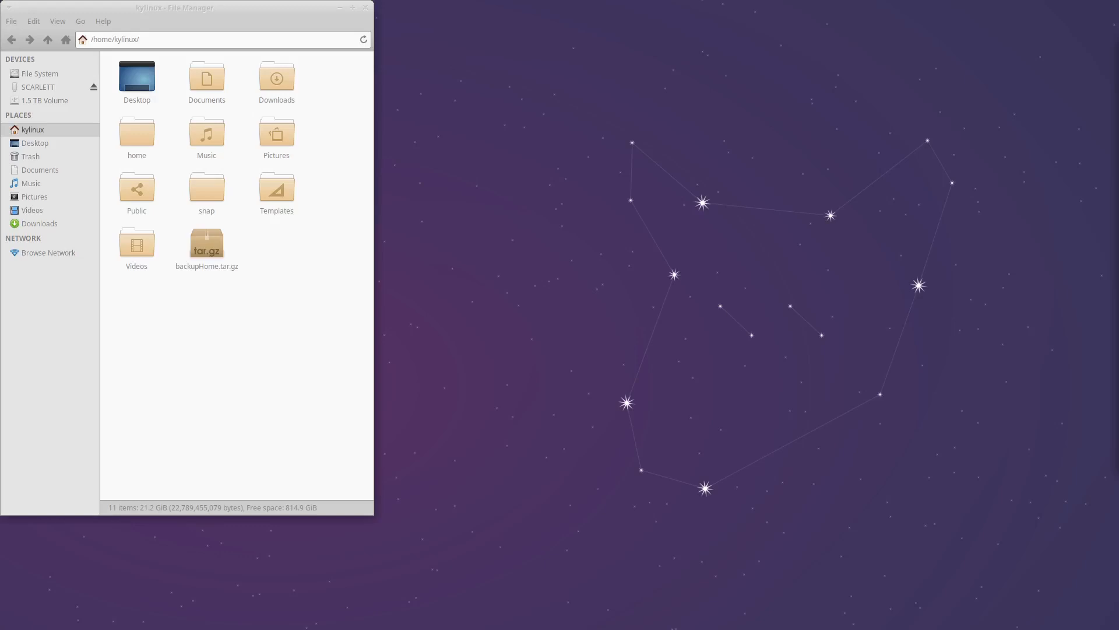
mouse_move(619, 232)
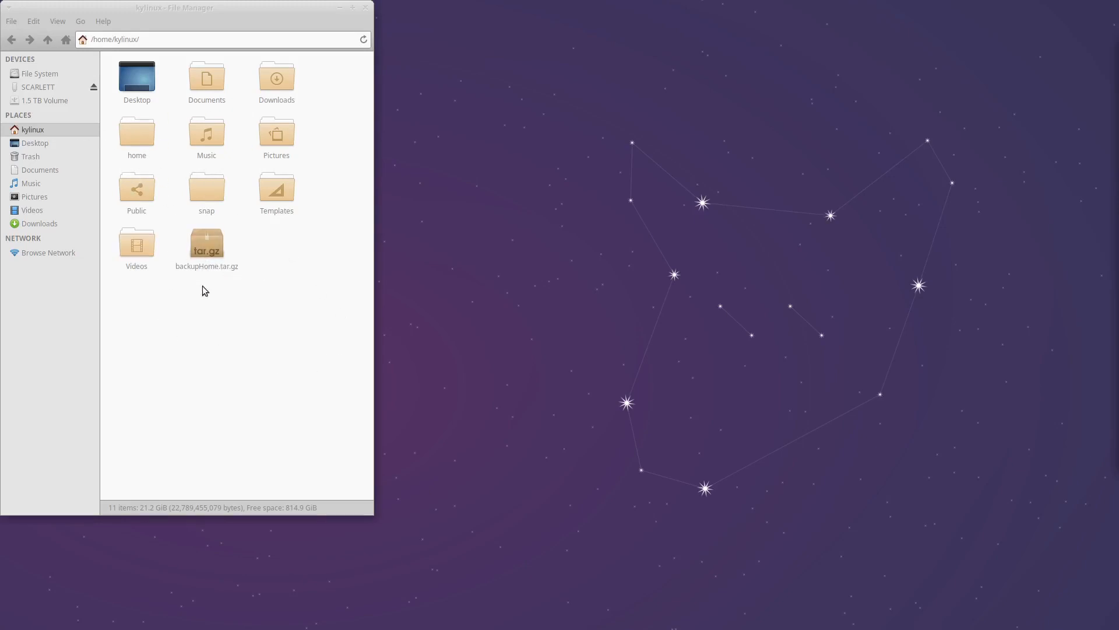
mouse_move(58, 54)
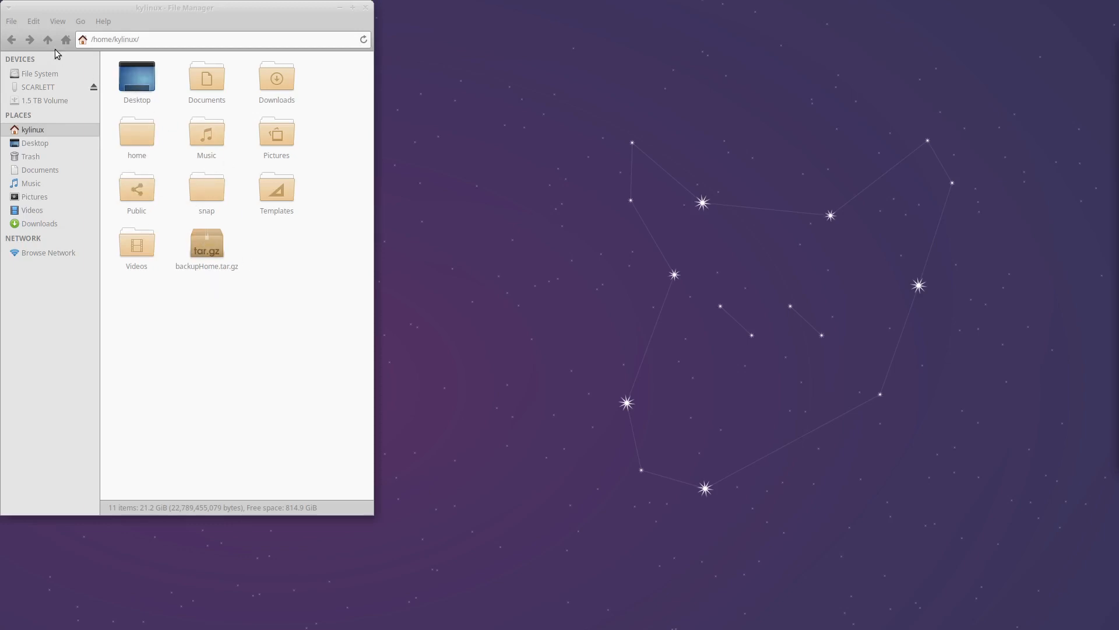
- Browse up twice to root, then open home and the extracted kylinux/home folder
left_click(47, 40)
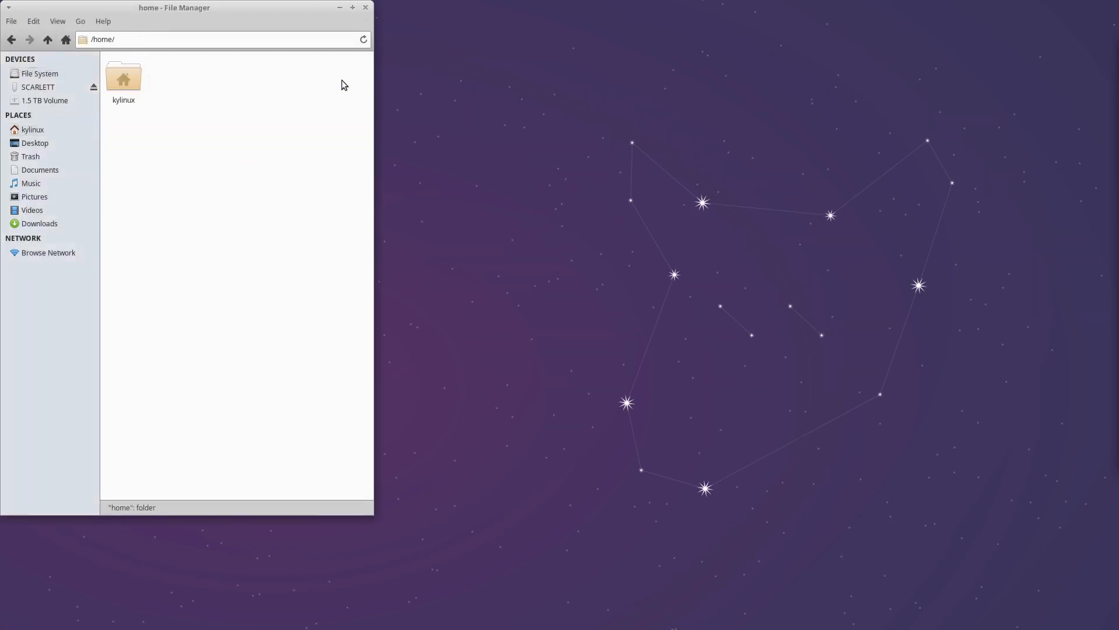
left_click(47, 39)
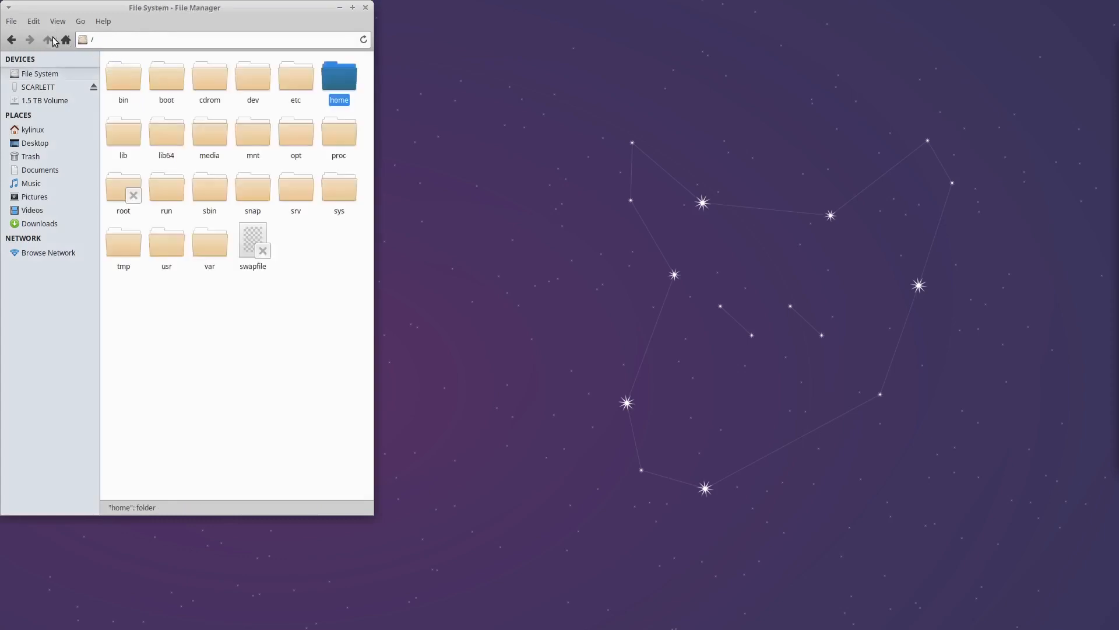
mouse_move(302, 250)
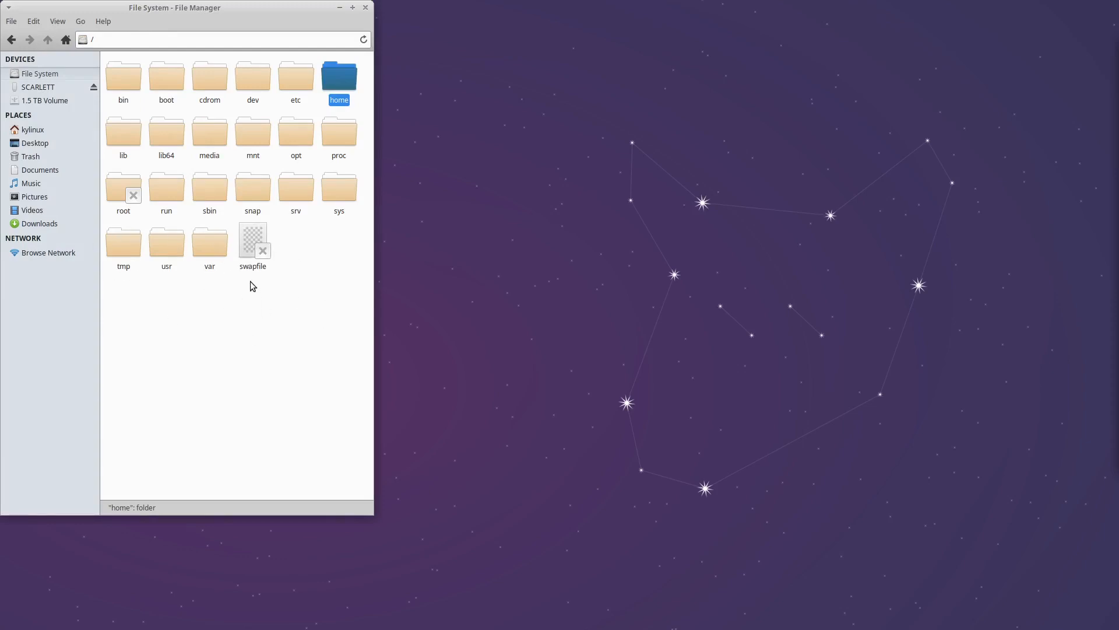
mouse_move(287, 369)
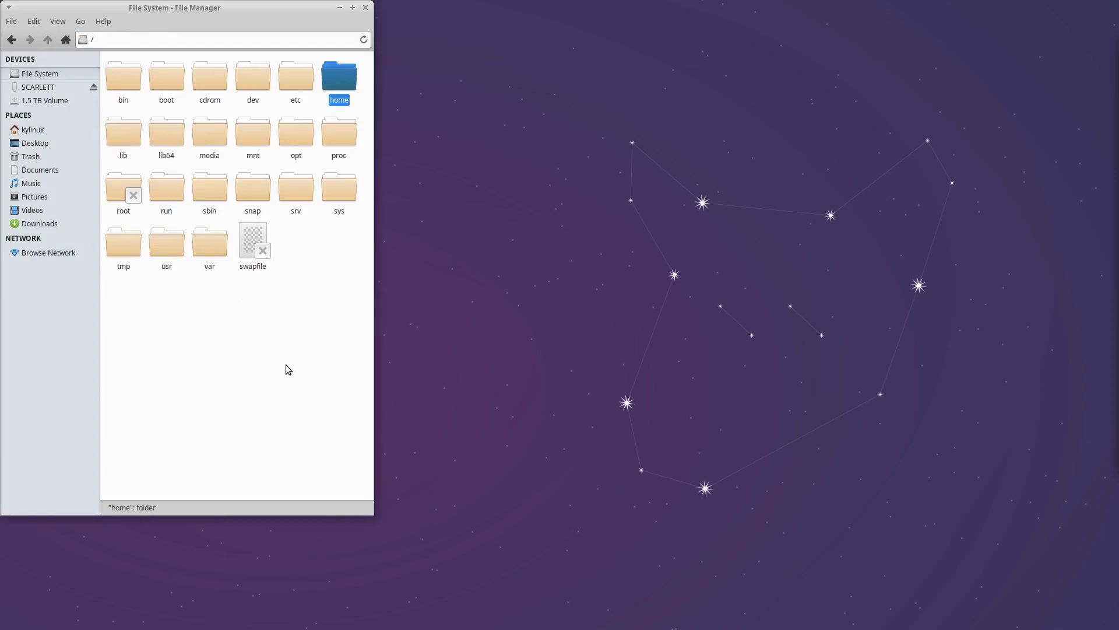
mouse_move(295, 73)
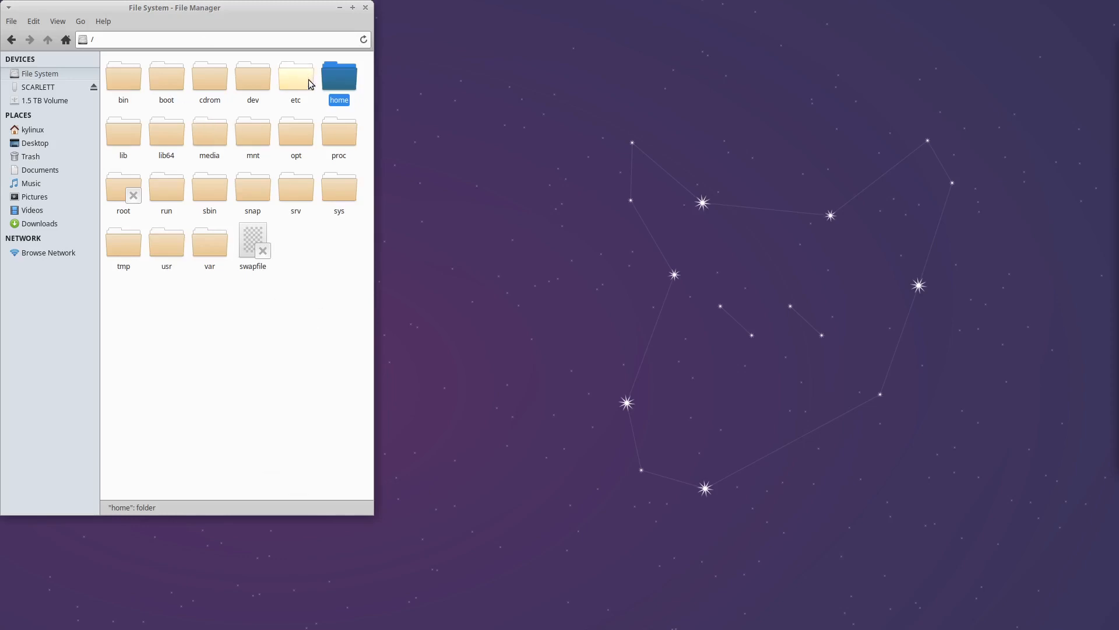
double_click(338, 75)
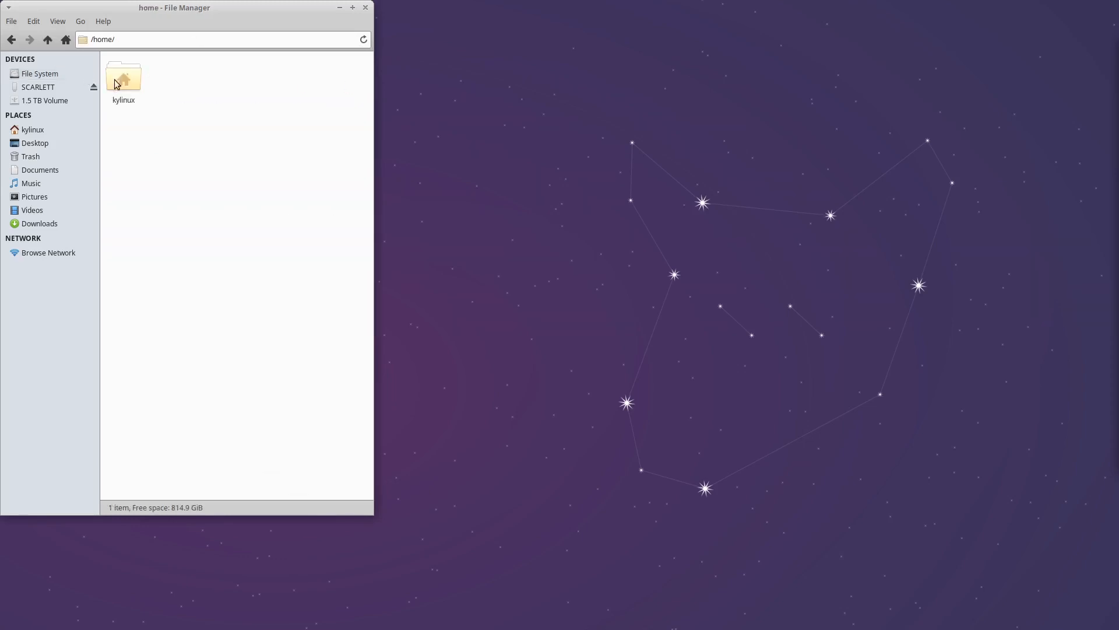
double_click(123, 77)
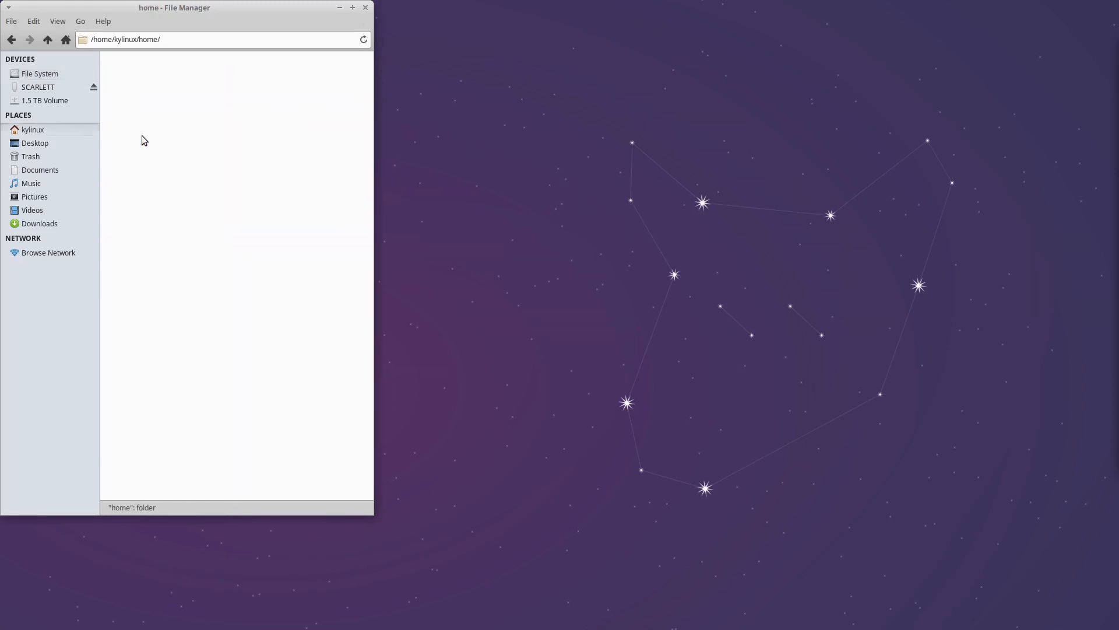
- Open the extracted home/kylinux backup folder showing its hidden dotfolders alongside Desktop and Documents
left_click(32, 130)
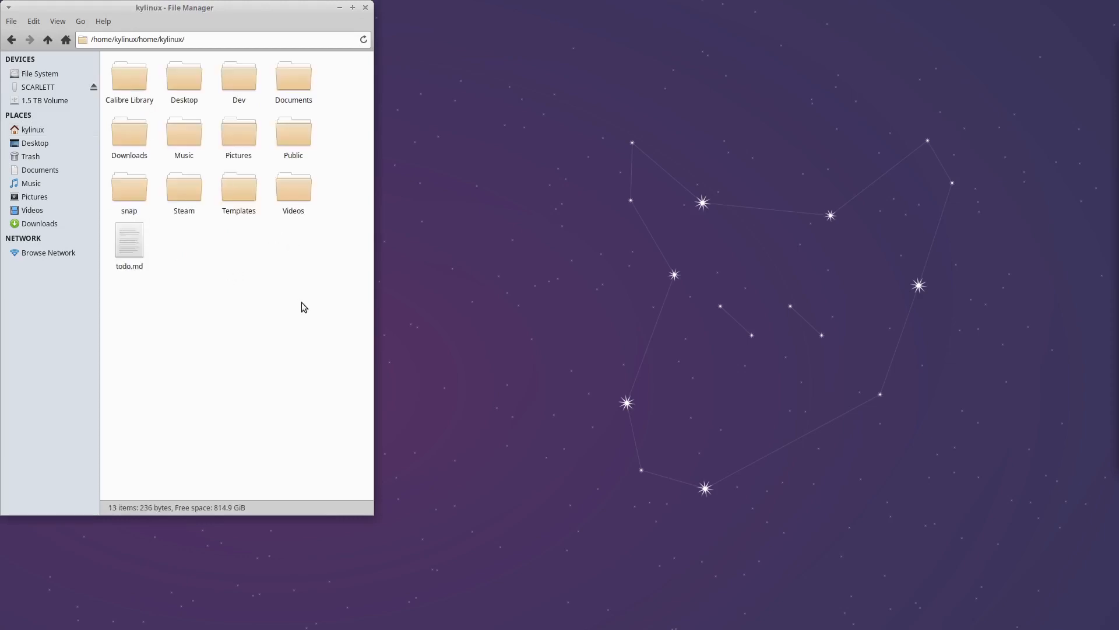
key("ctrl+a")
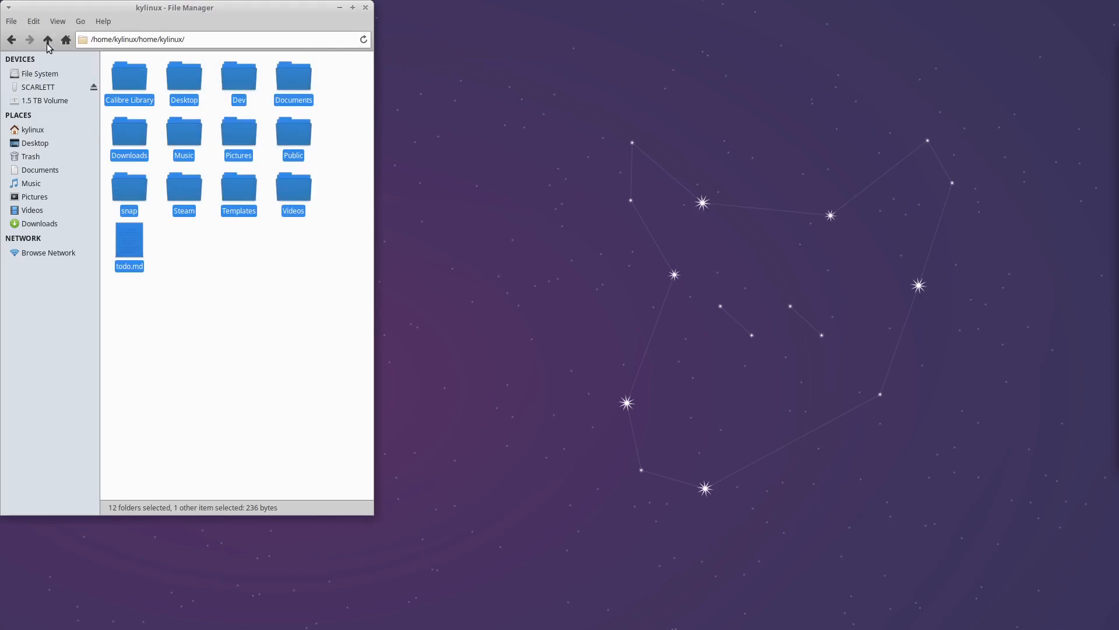
left_click(47, 39)
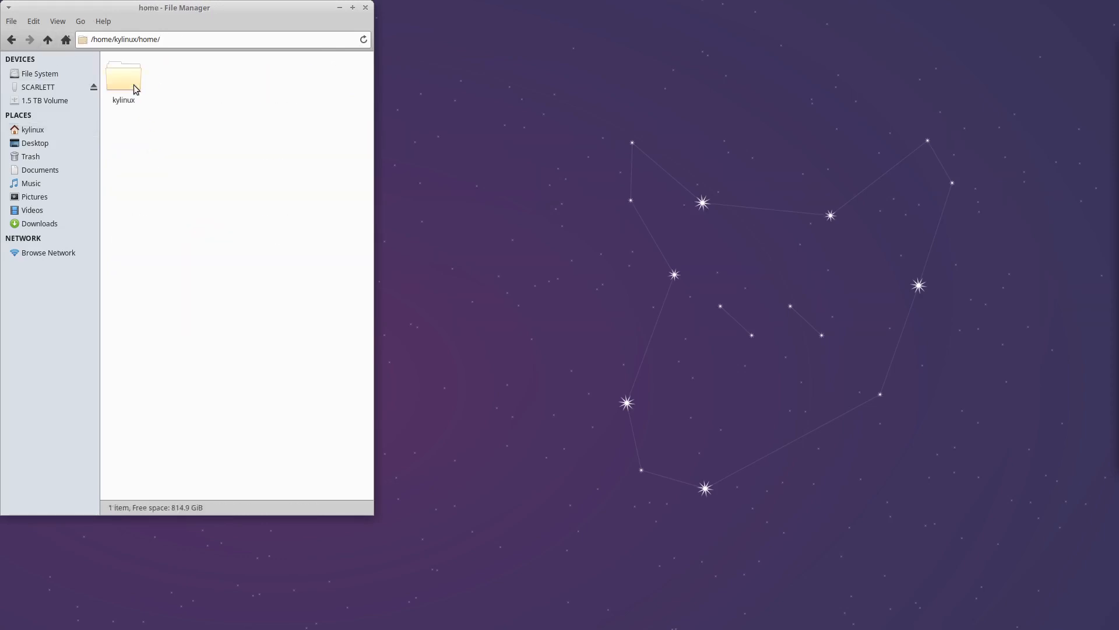
double_click(123, 76)
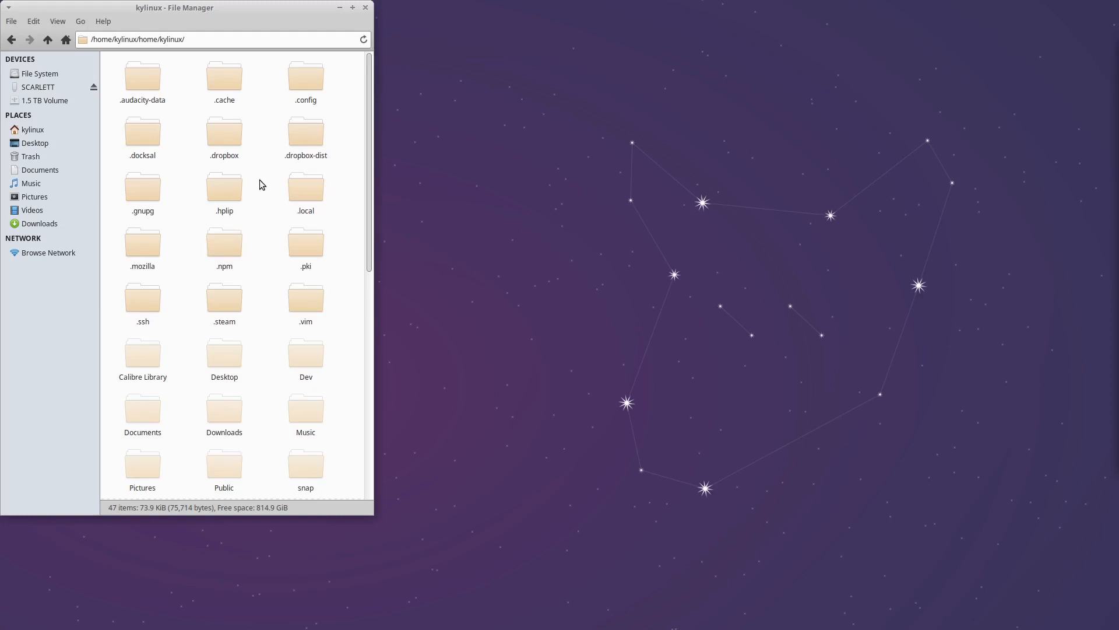
- Move everything from the backup's kylinux folder into /home/kylinux, resolving the .cache replace prompt
key("ctrl+a")
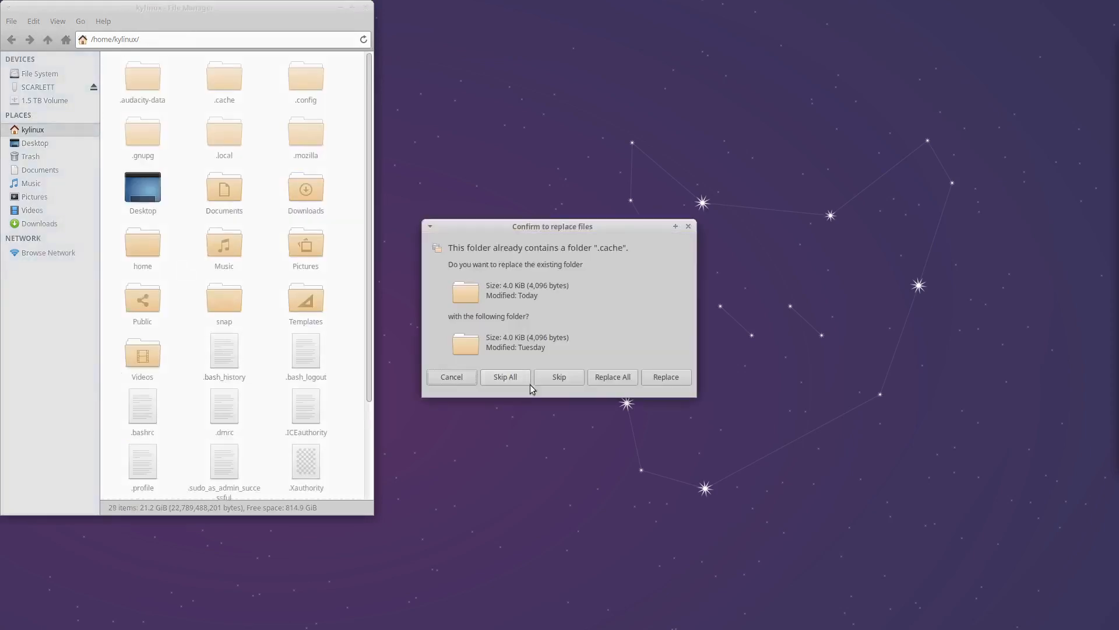
left_click(664, 377)
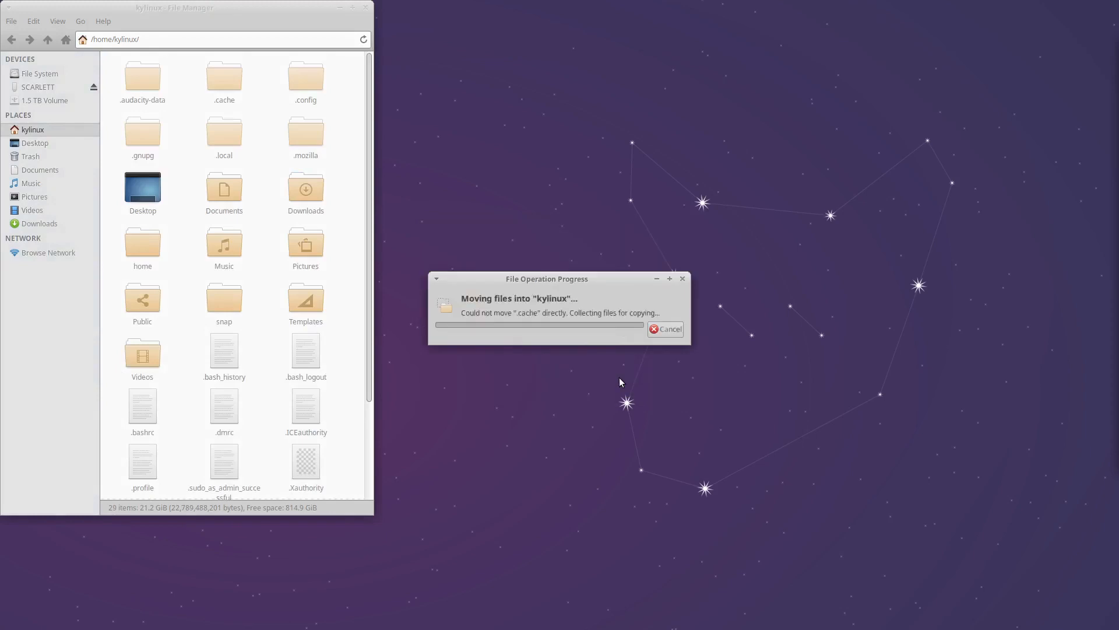